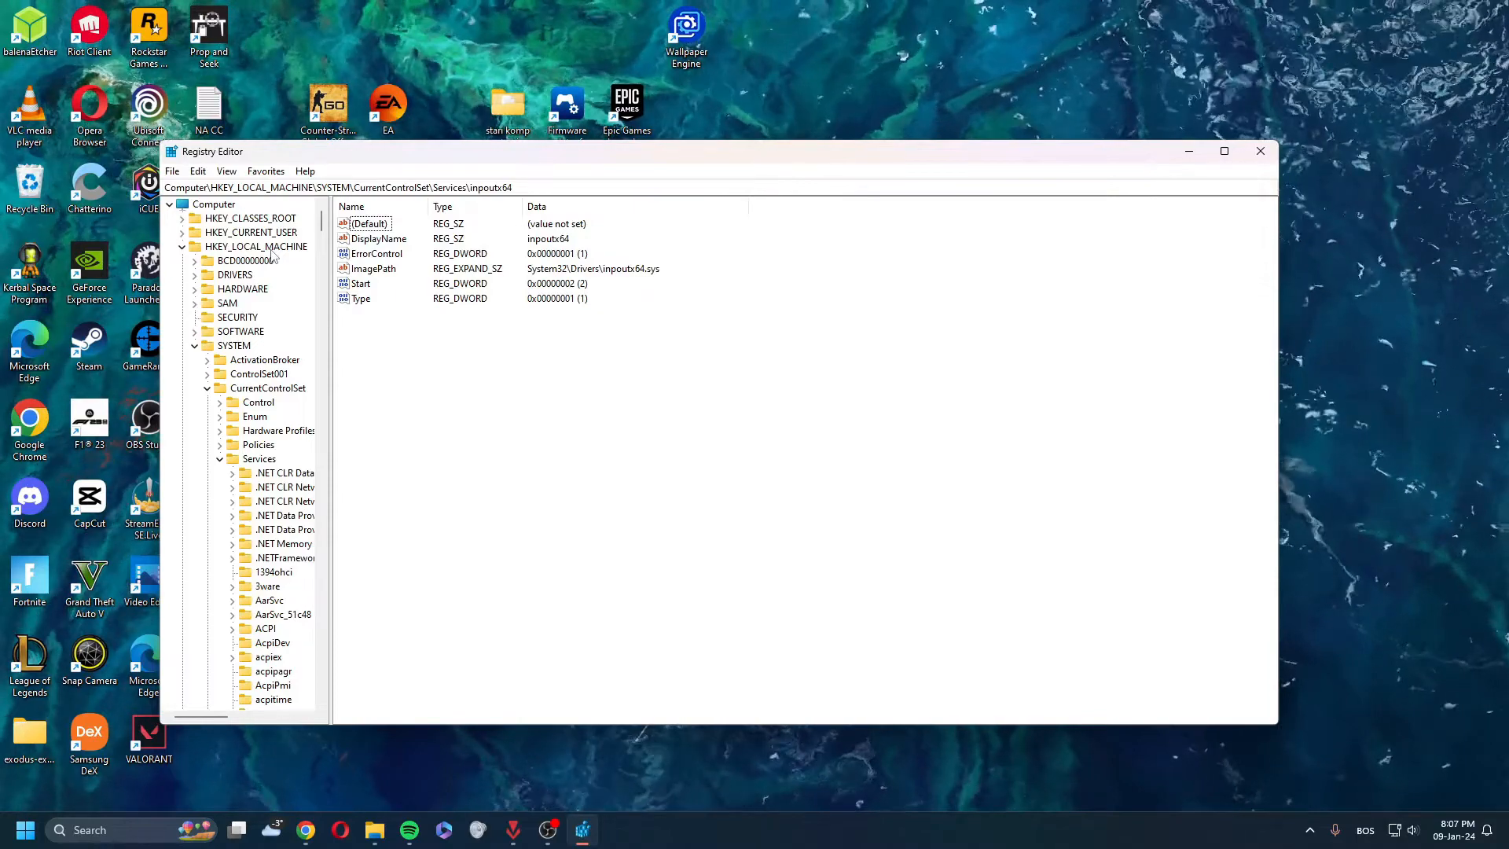
# Step: Expand HKEY_LOCAL_MACHINE > SYSTEM > CurrentControlSet > Services and scroll to the inetaccs entry
pyautogui.click(256, 247)
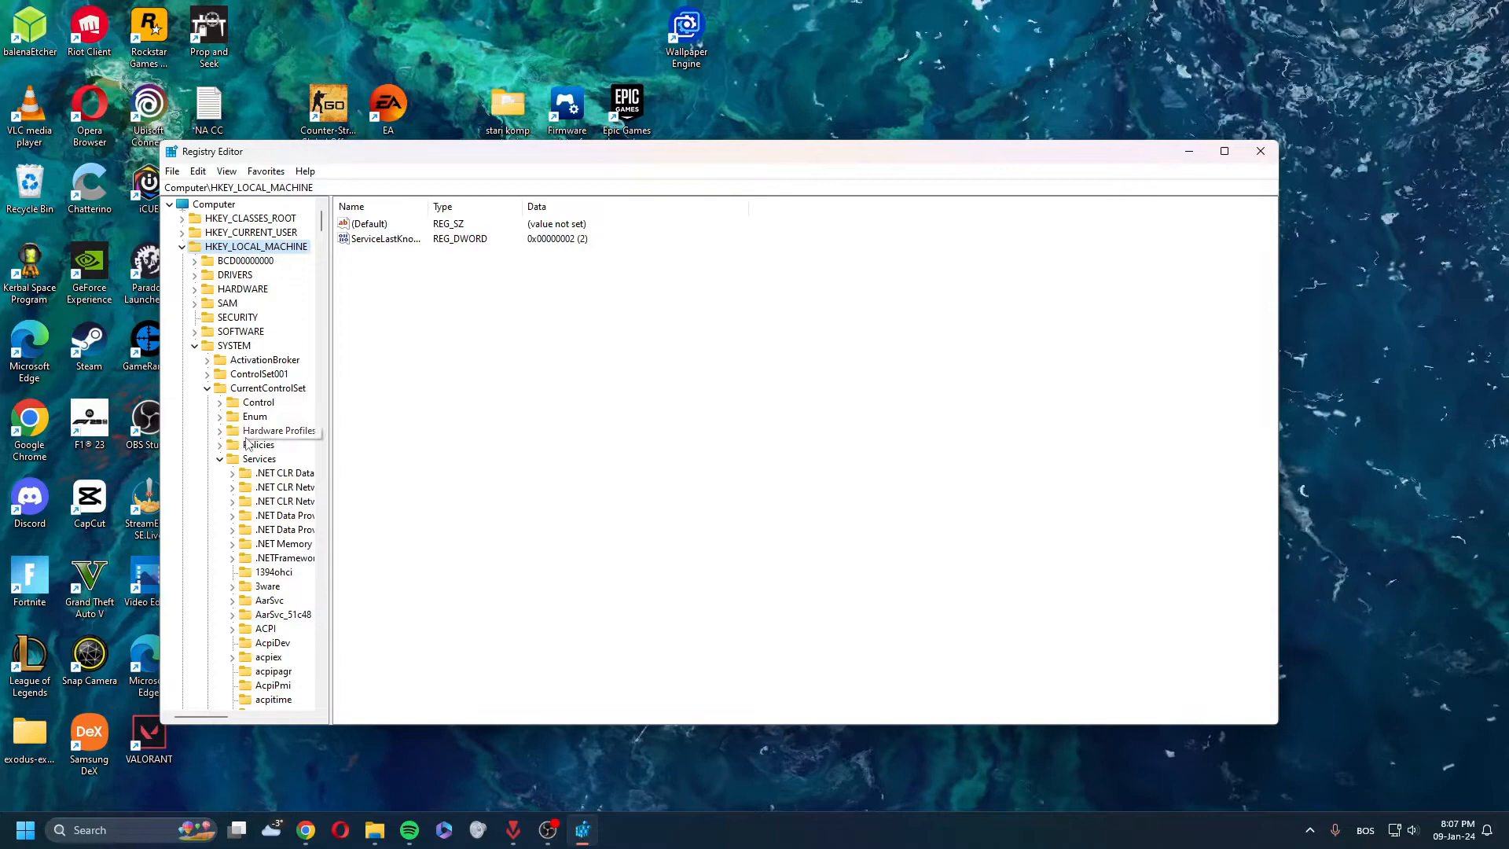
pyautogui.click(234, 344)
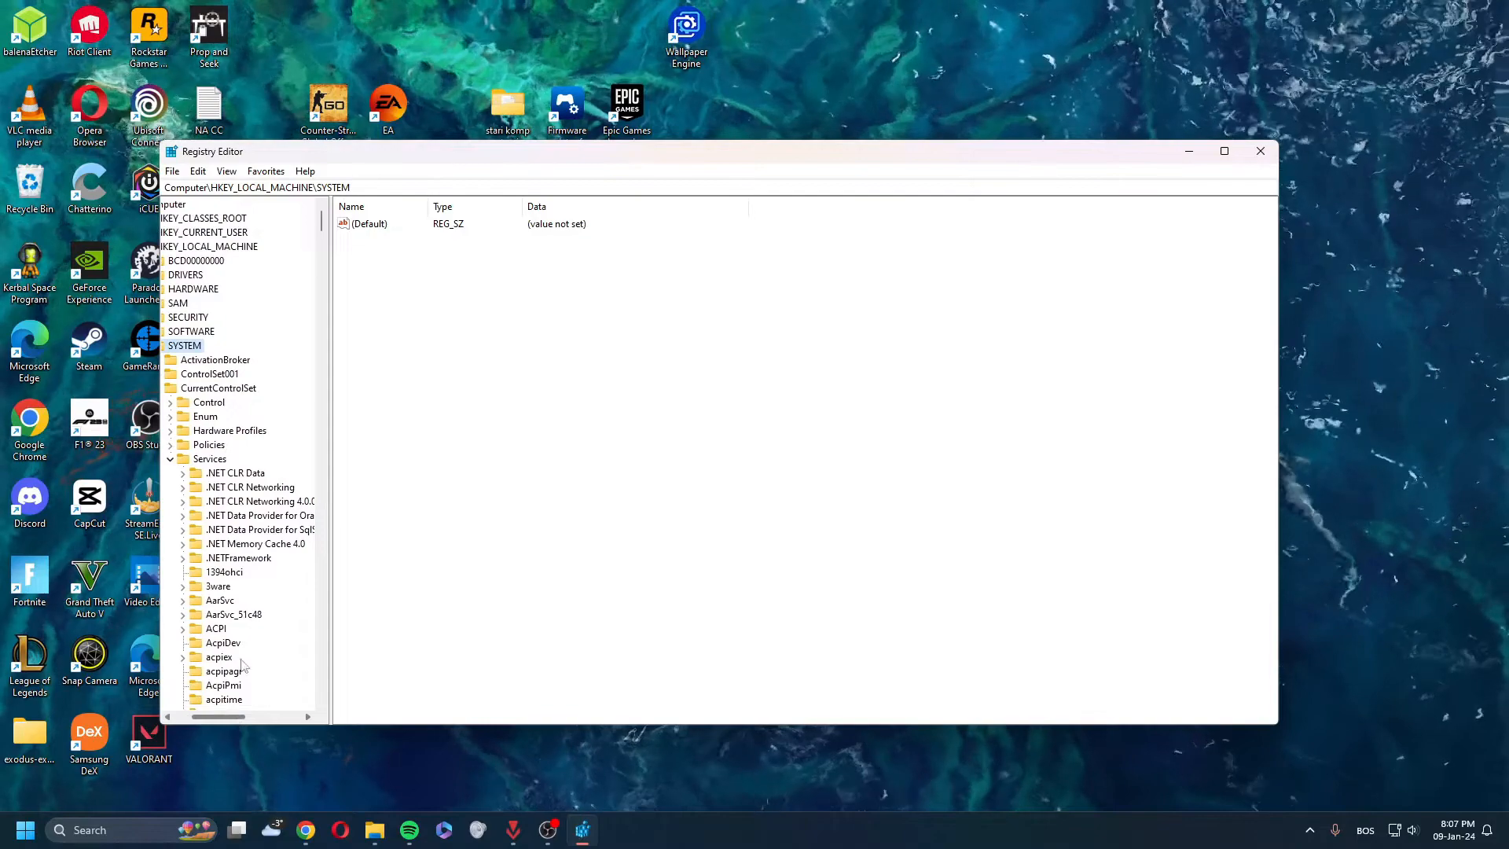
pyautogui.click(217, 389)
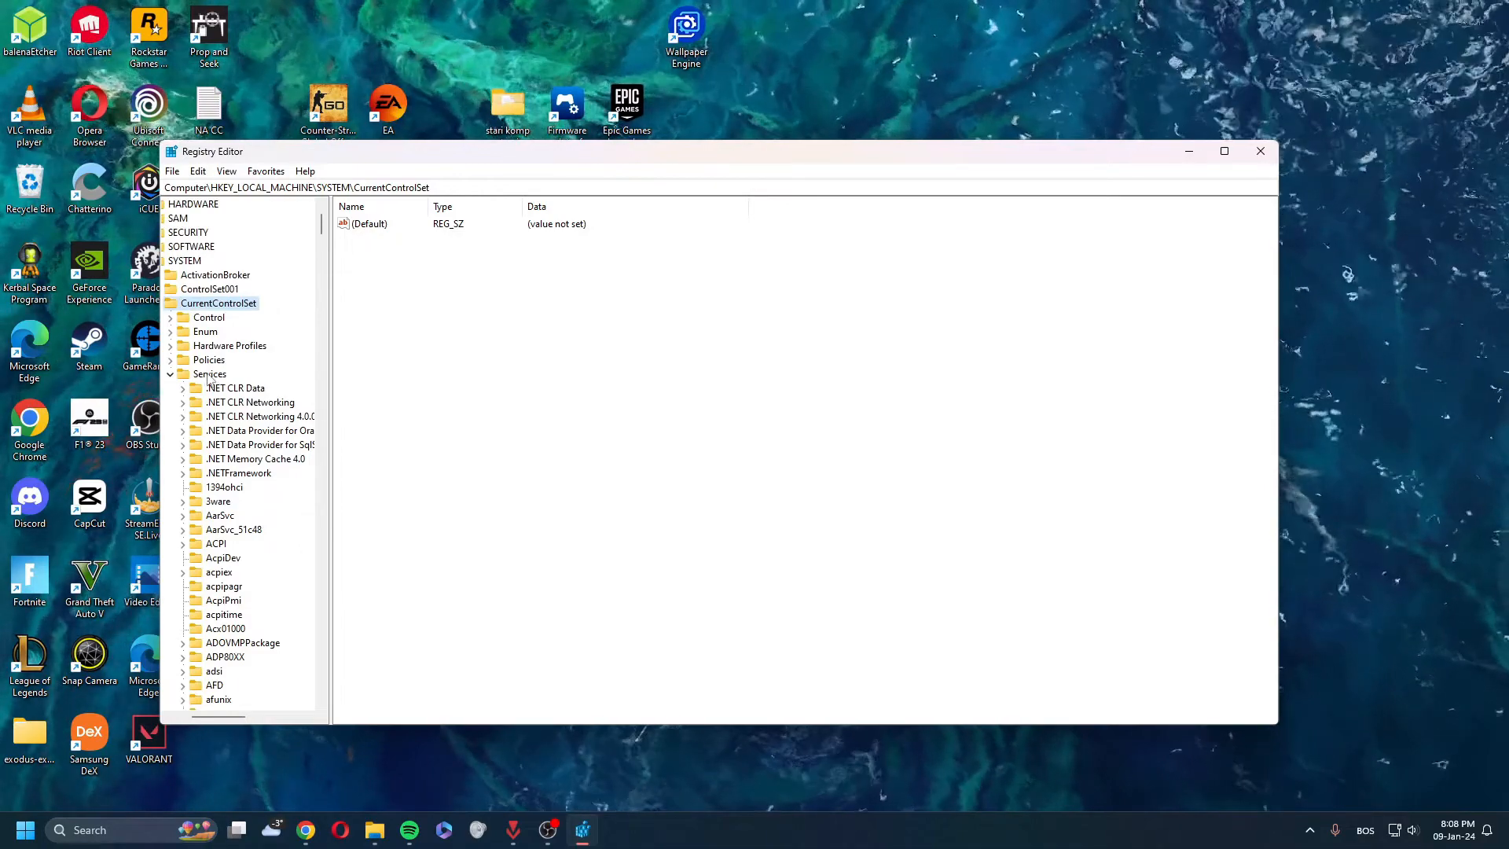
pyautogui.scroll(-3)
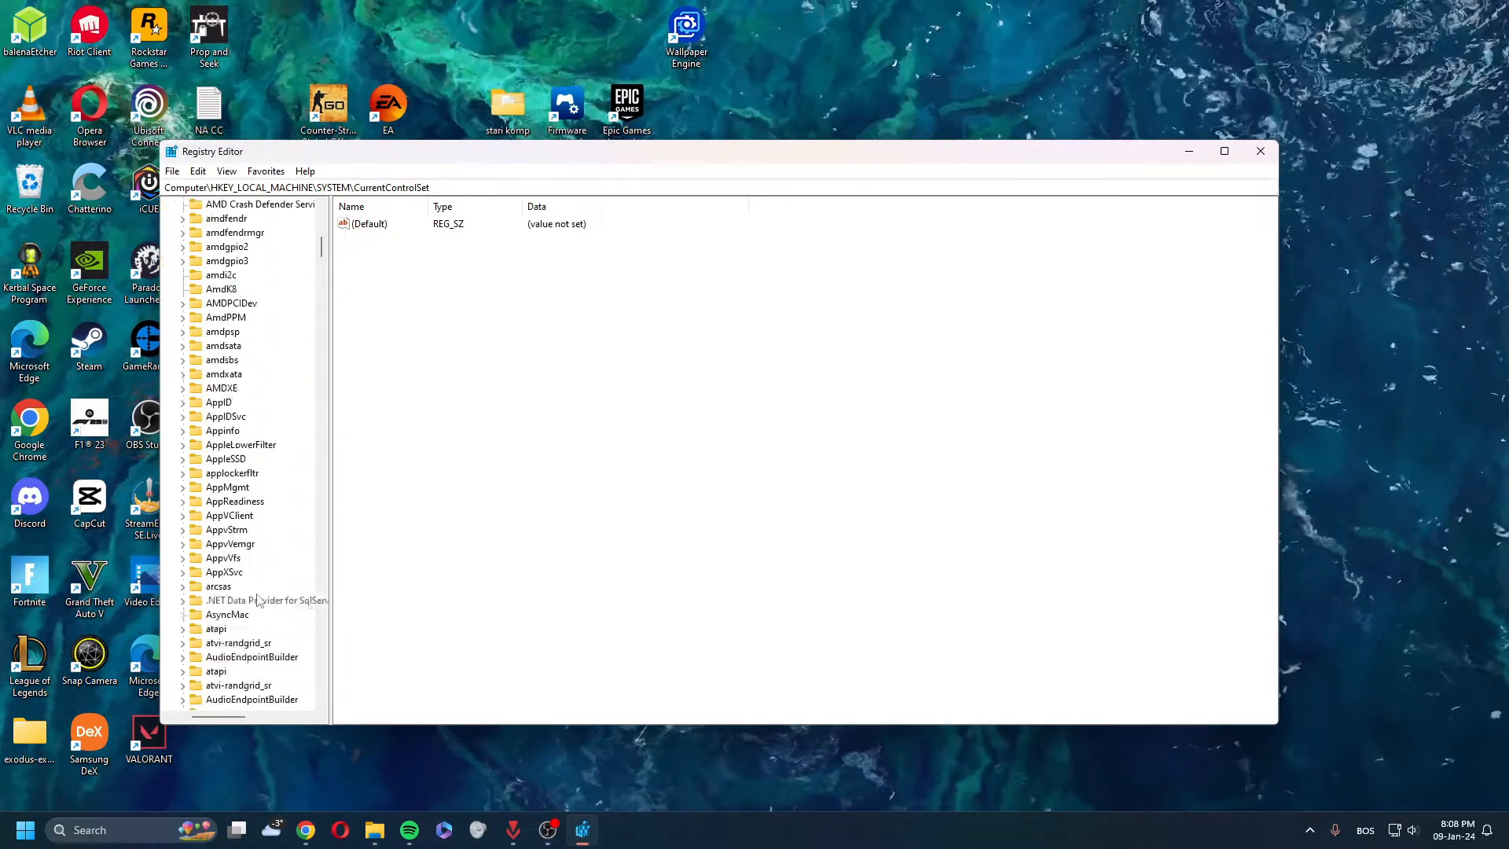
pyautogui.scroll(-3)
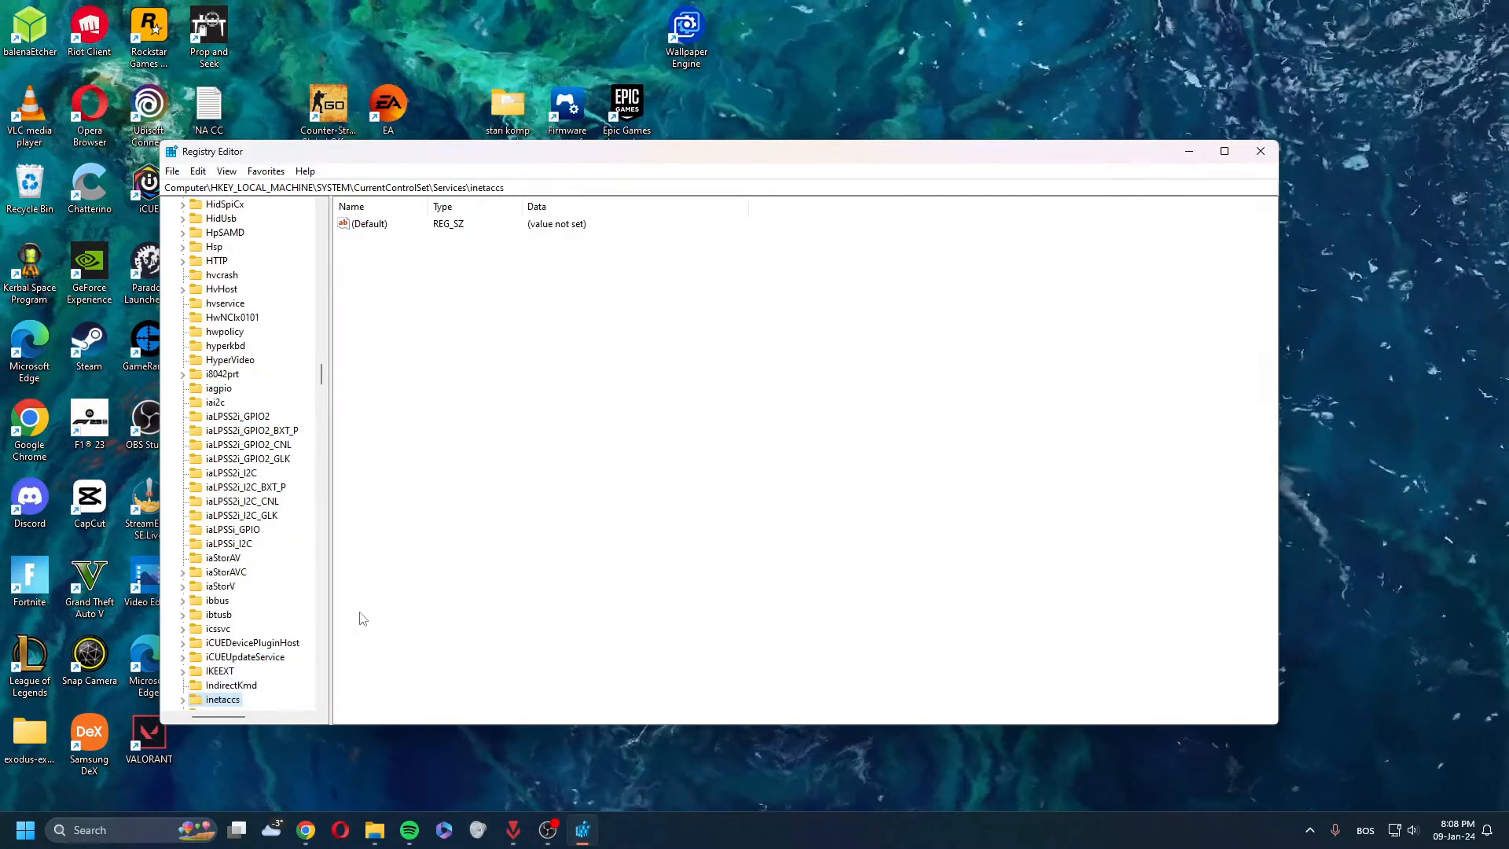
# Step: Delete the inpoutx64 service key with its values and subkeys, dismissing the deletion error
pyautogui.click(226, 698)
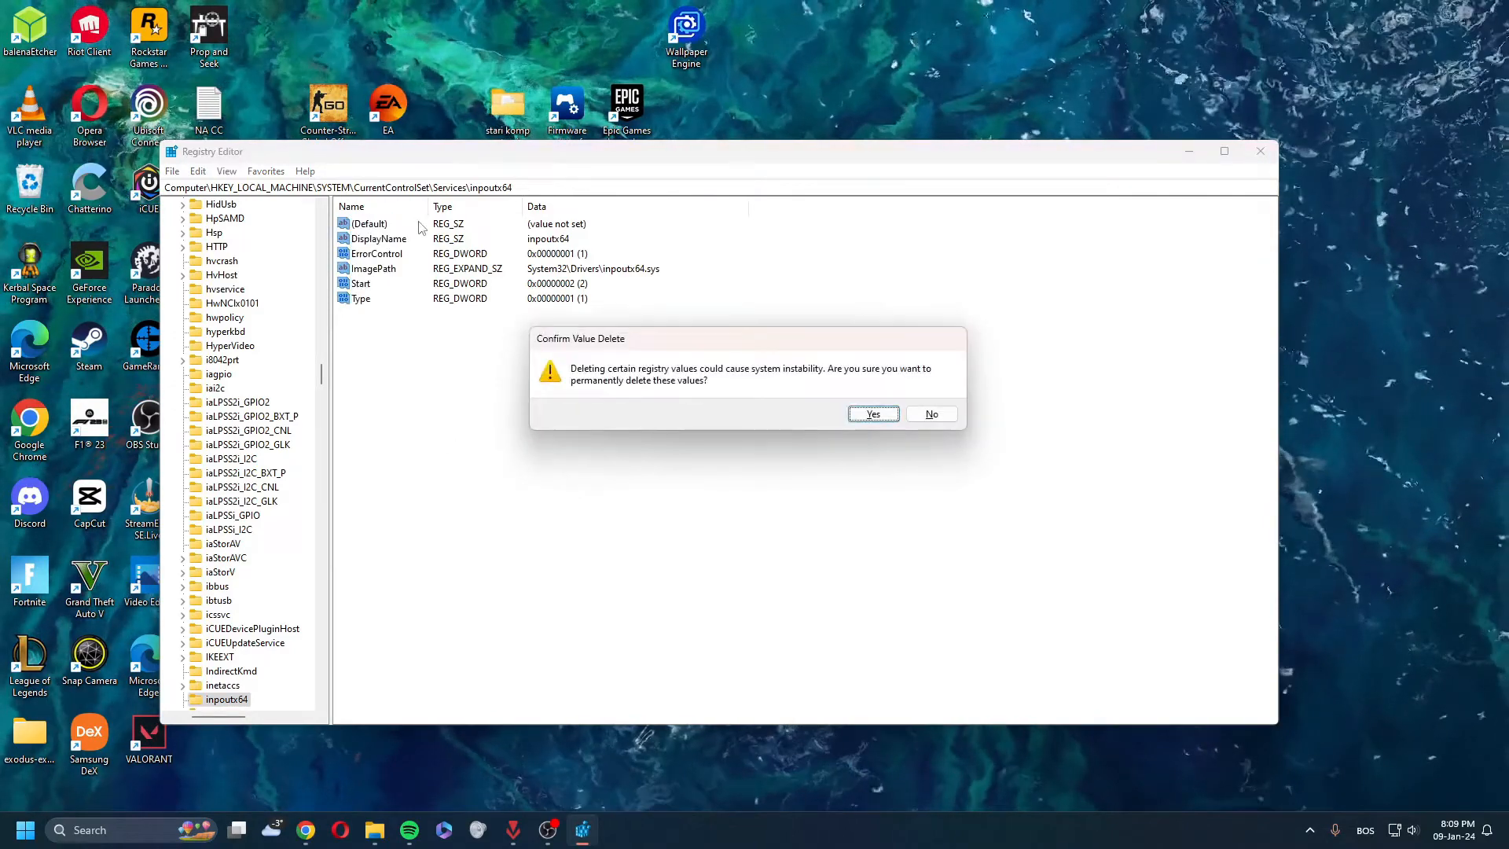
pyautogui.click(873, 413)
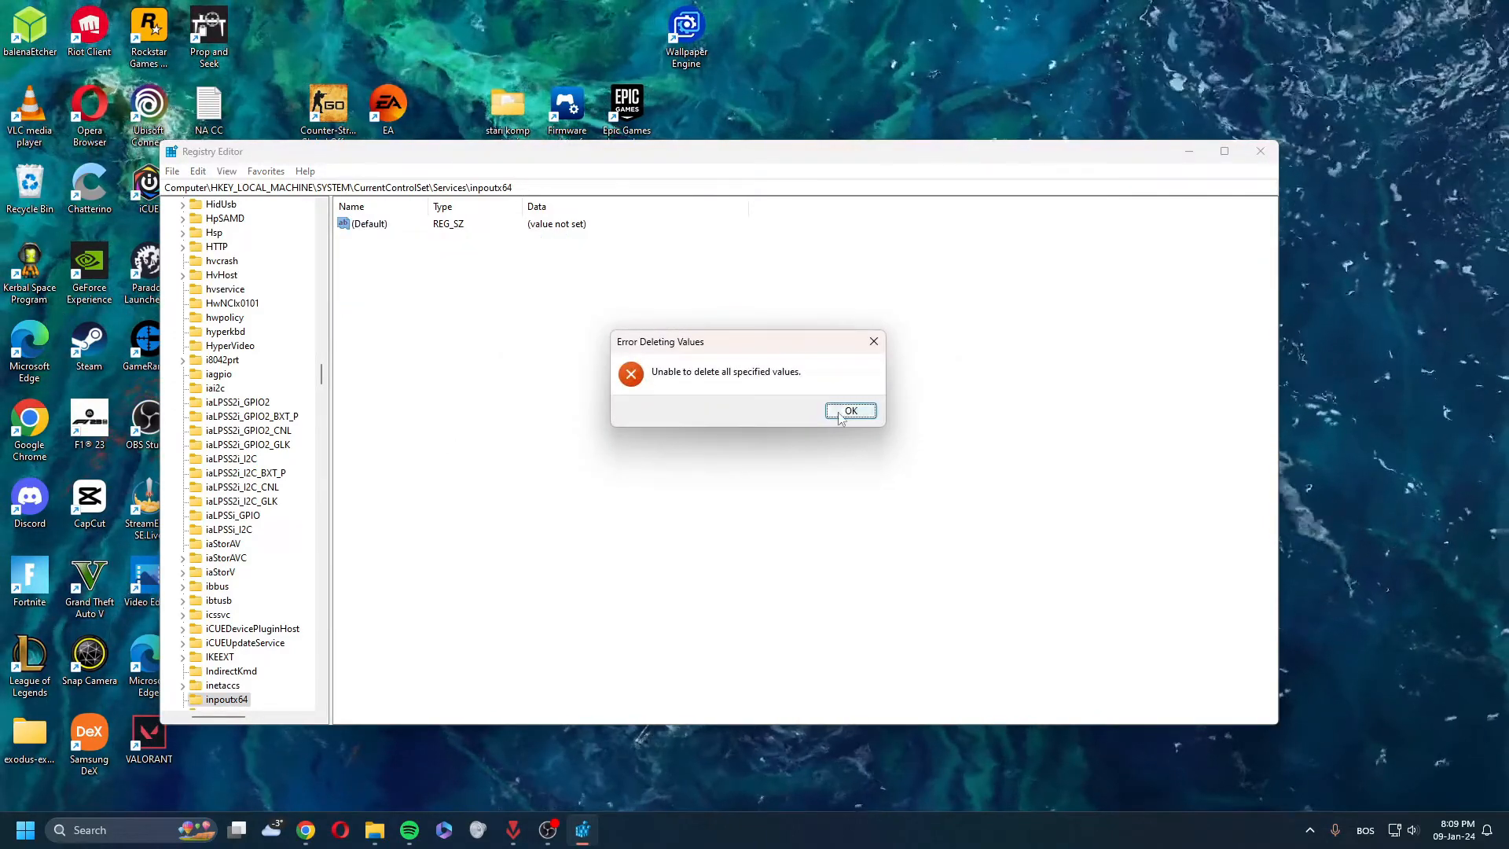
pyautogui.click(850, 411)
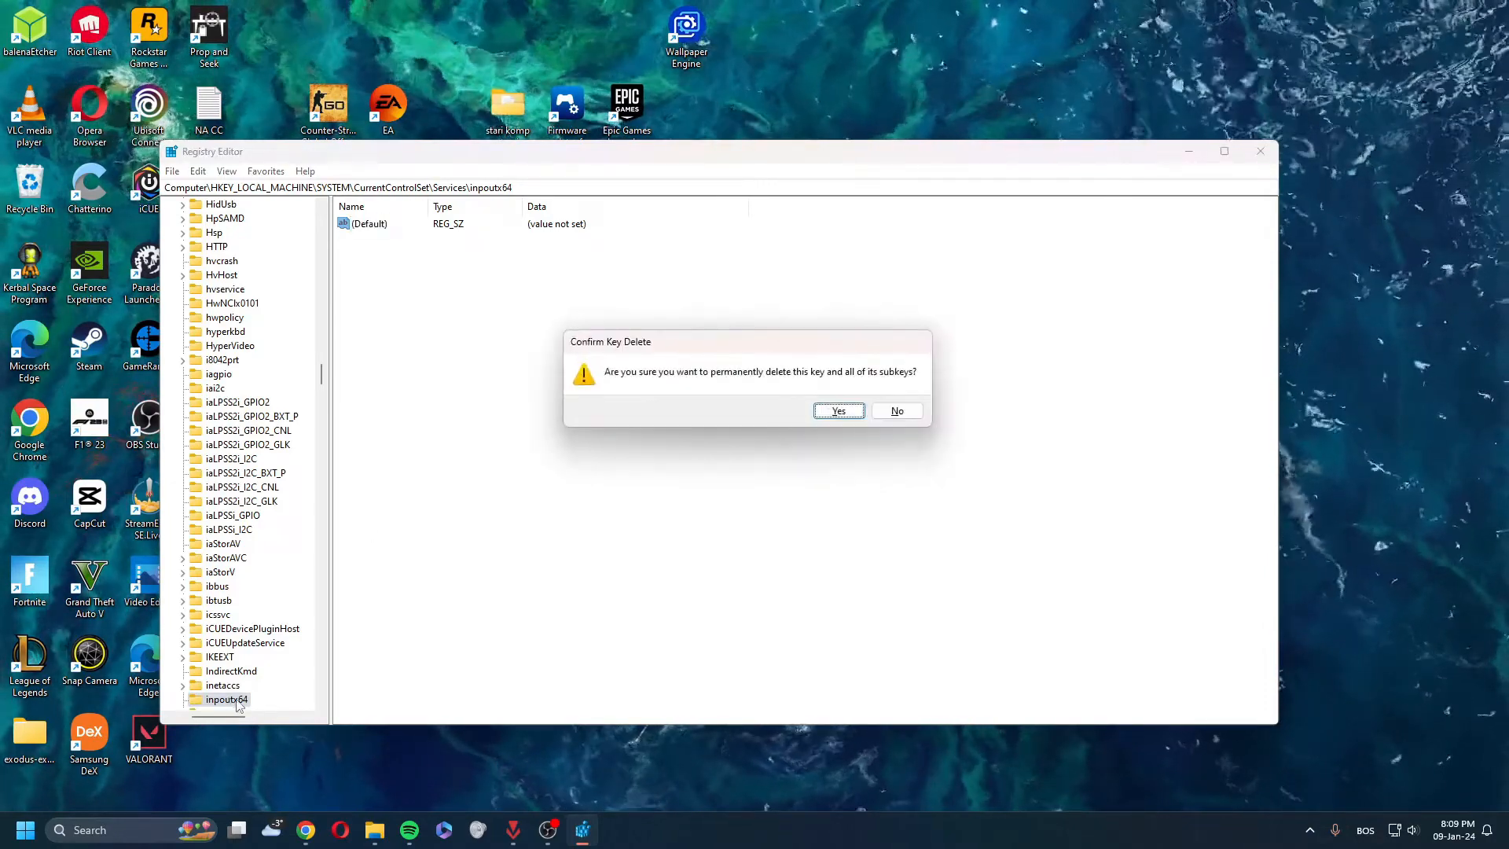
pyautogui.click(837, 411)
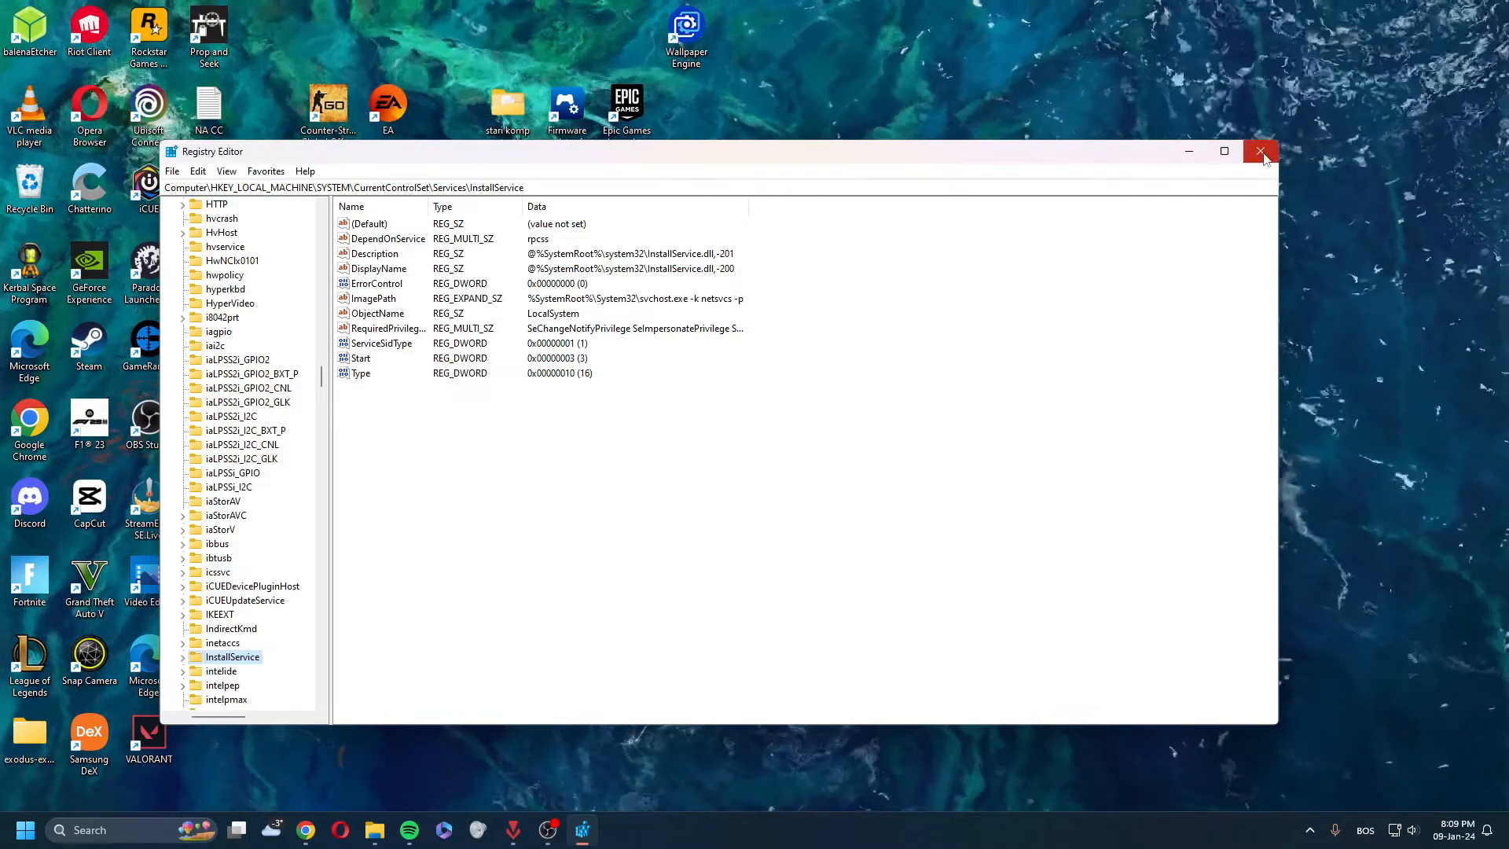
pyautogui.moveTo(1262, 153)
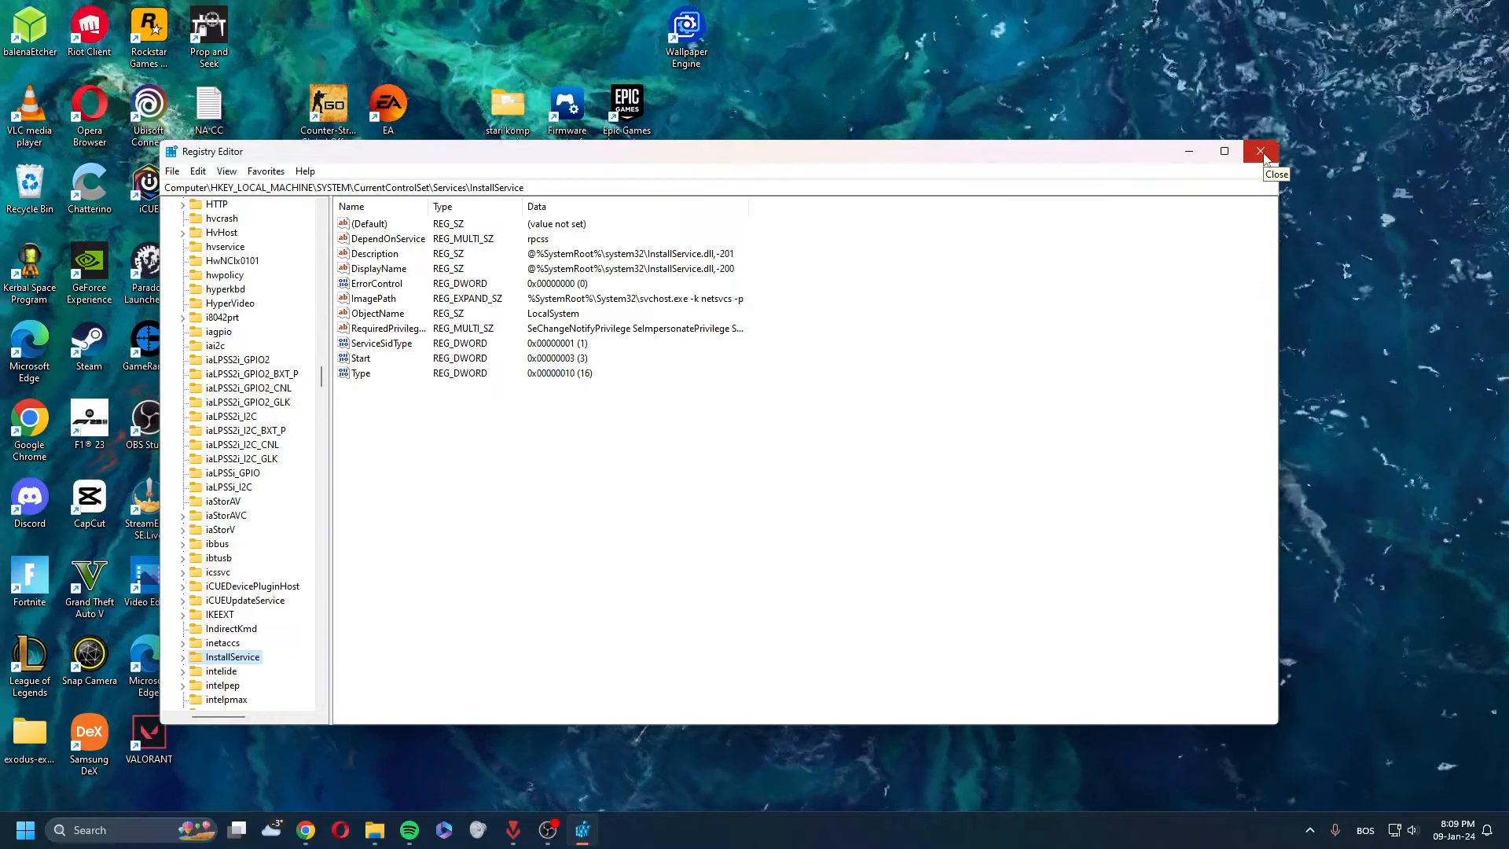
# Step: Close Registry Editor and bring up File Explorer at This PC
pyautogui.click(1262, 151)
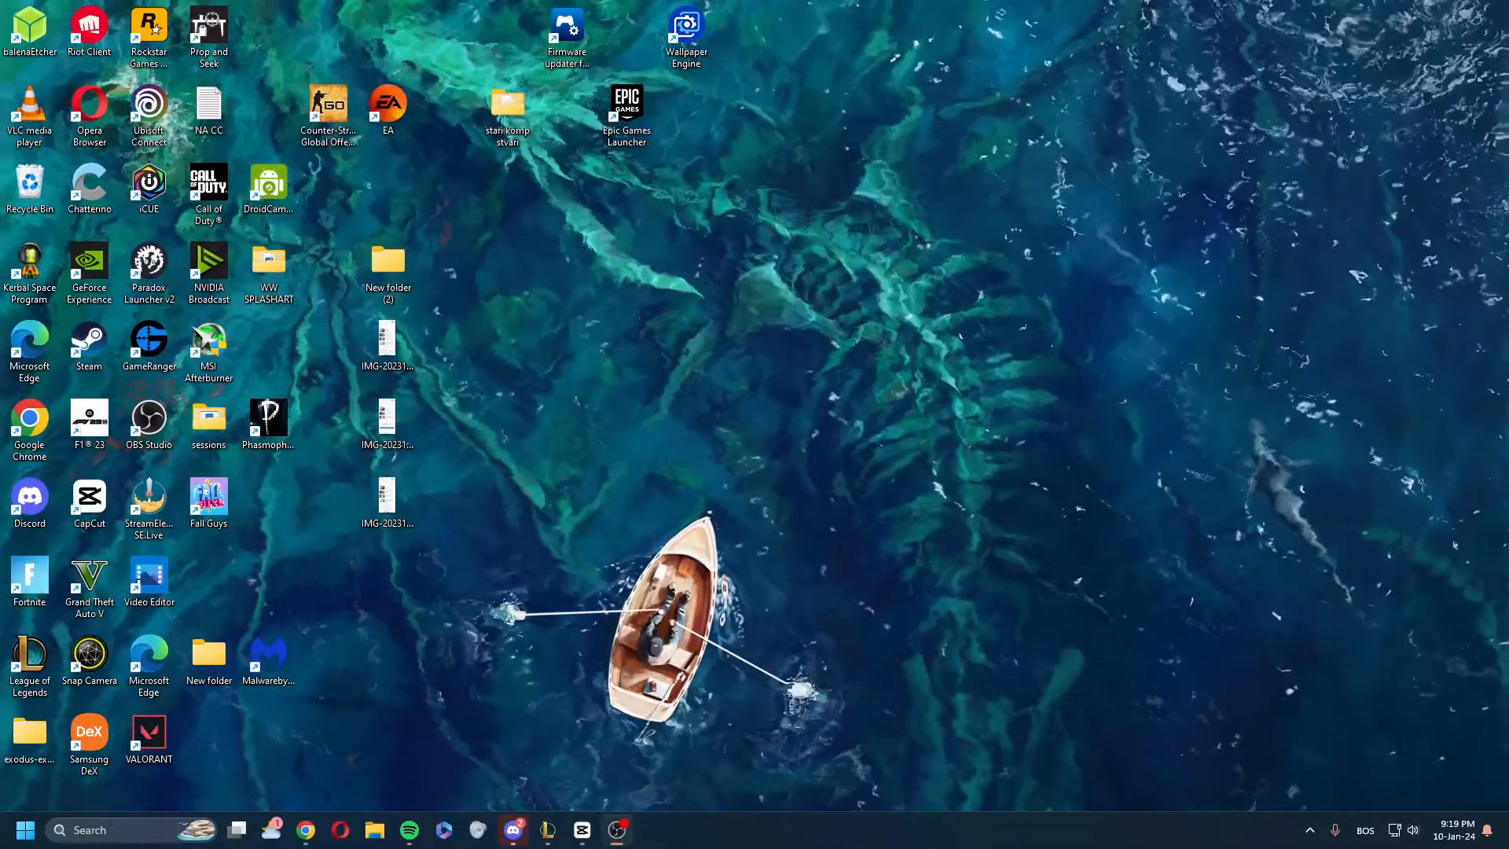
pyautogui.click(374, 831)
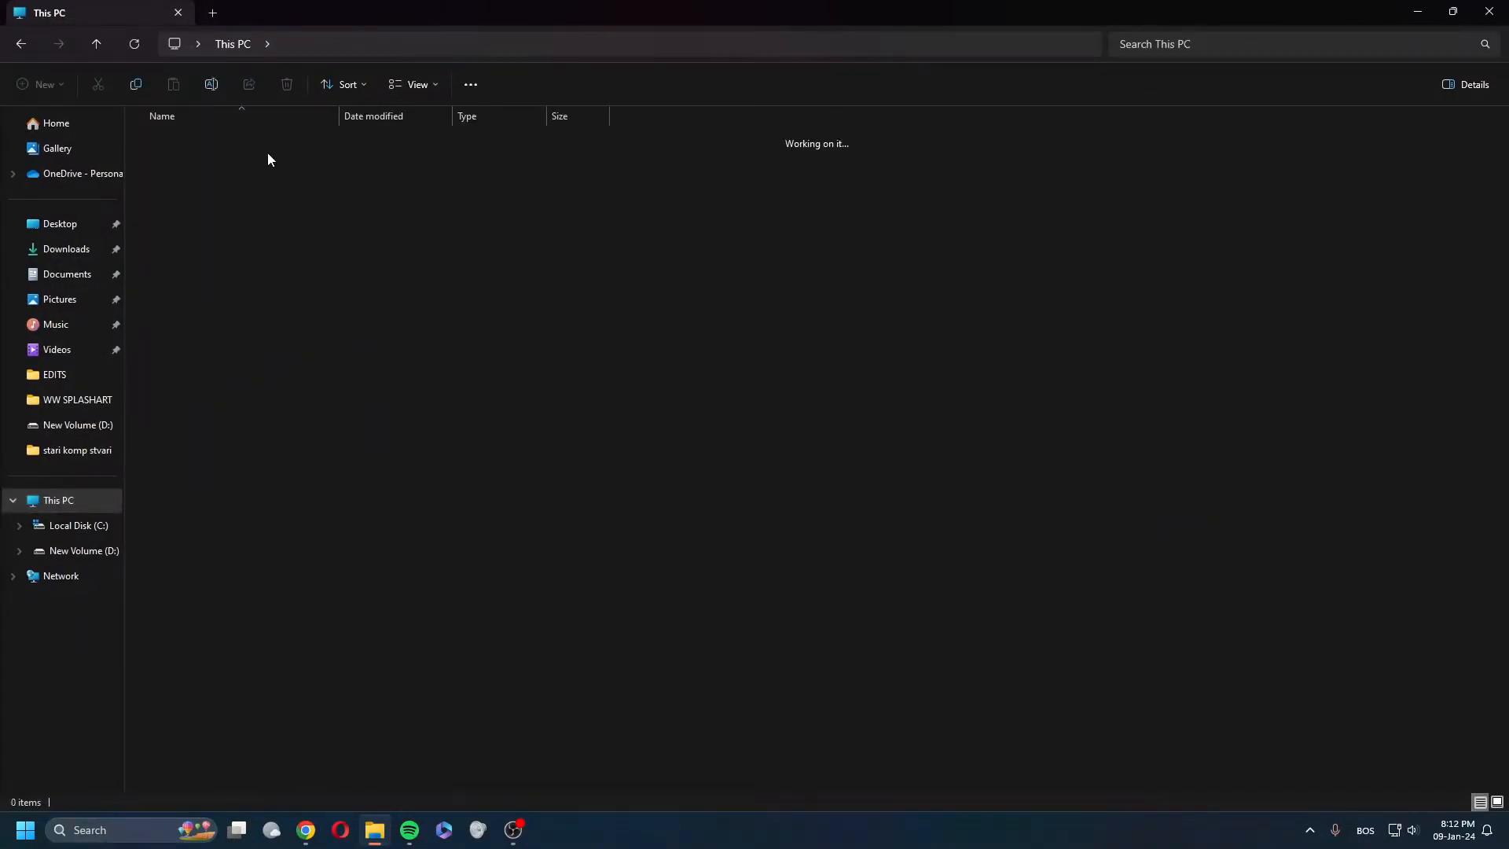
# Step: Browse into C:\Windows\System32
pyautogui.click(75, 525)
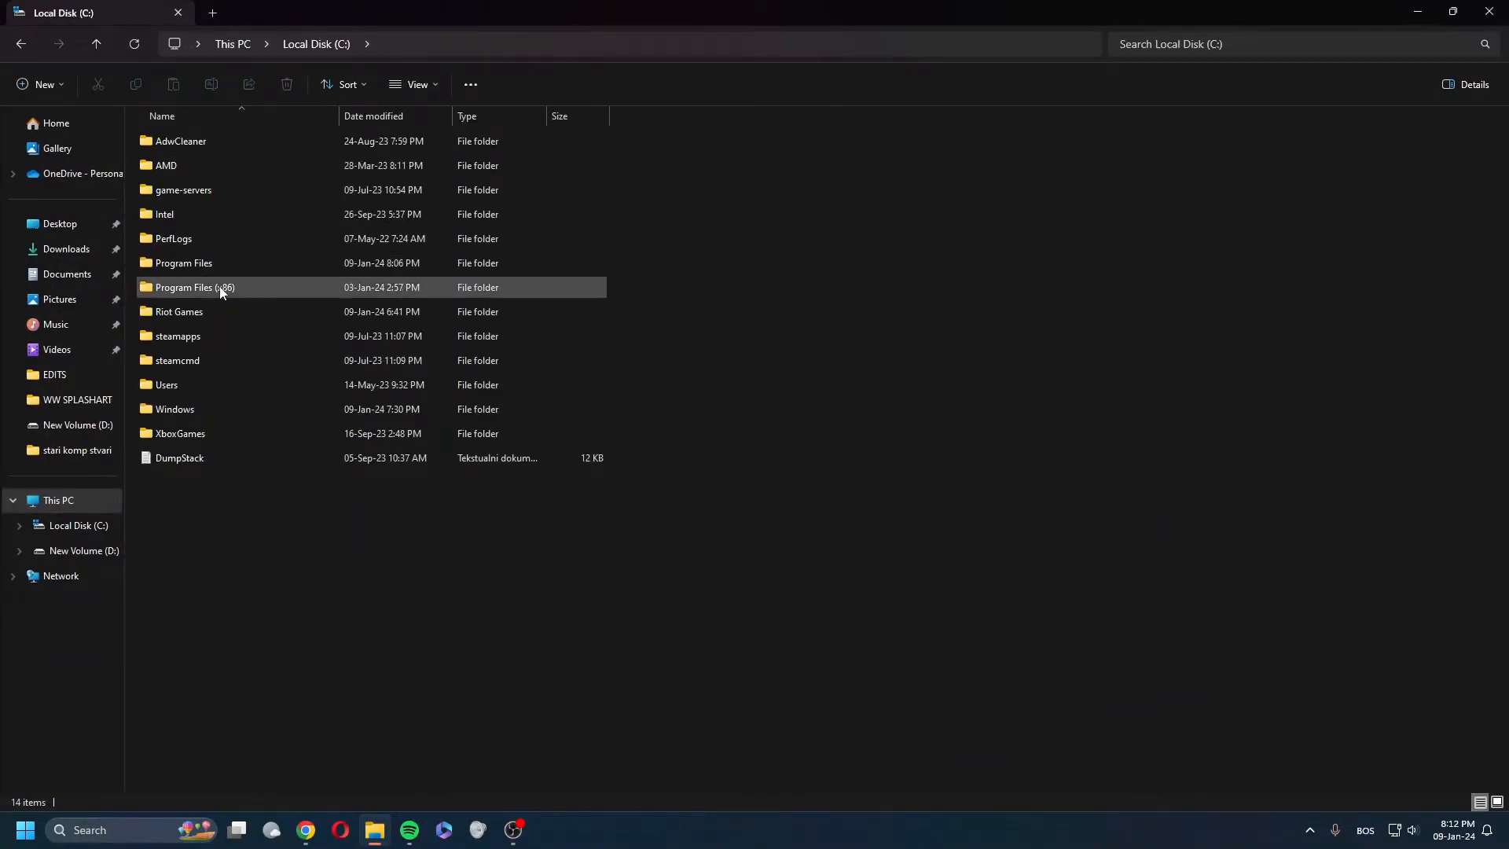
pyautogui.doubleClick(175, 409)
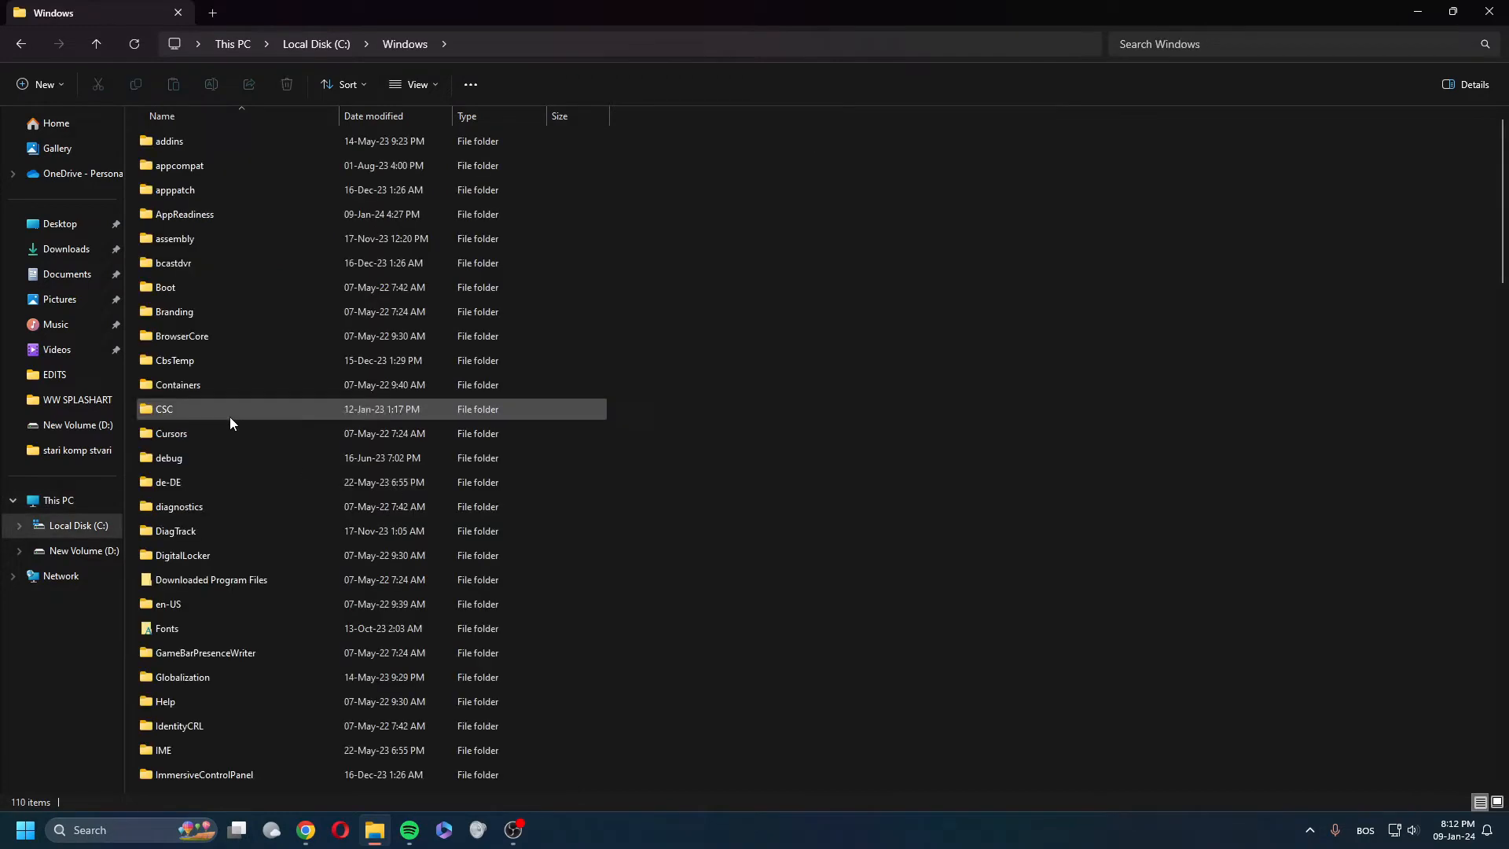
pyautogui.scroll(-3)
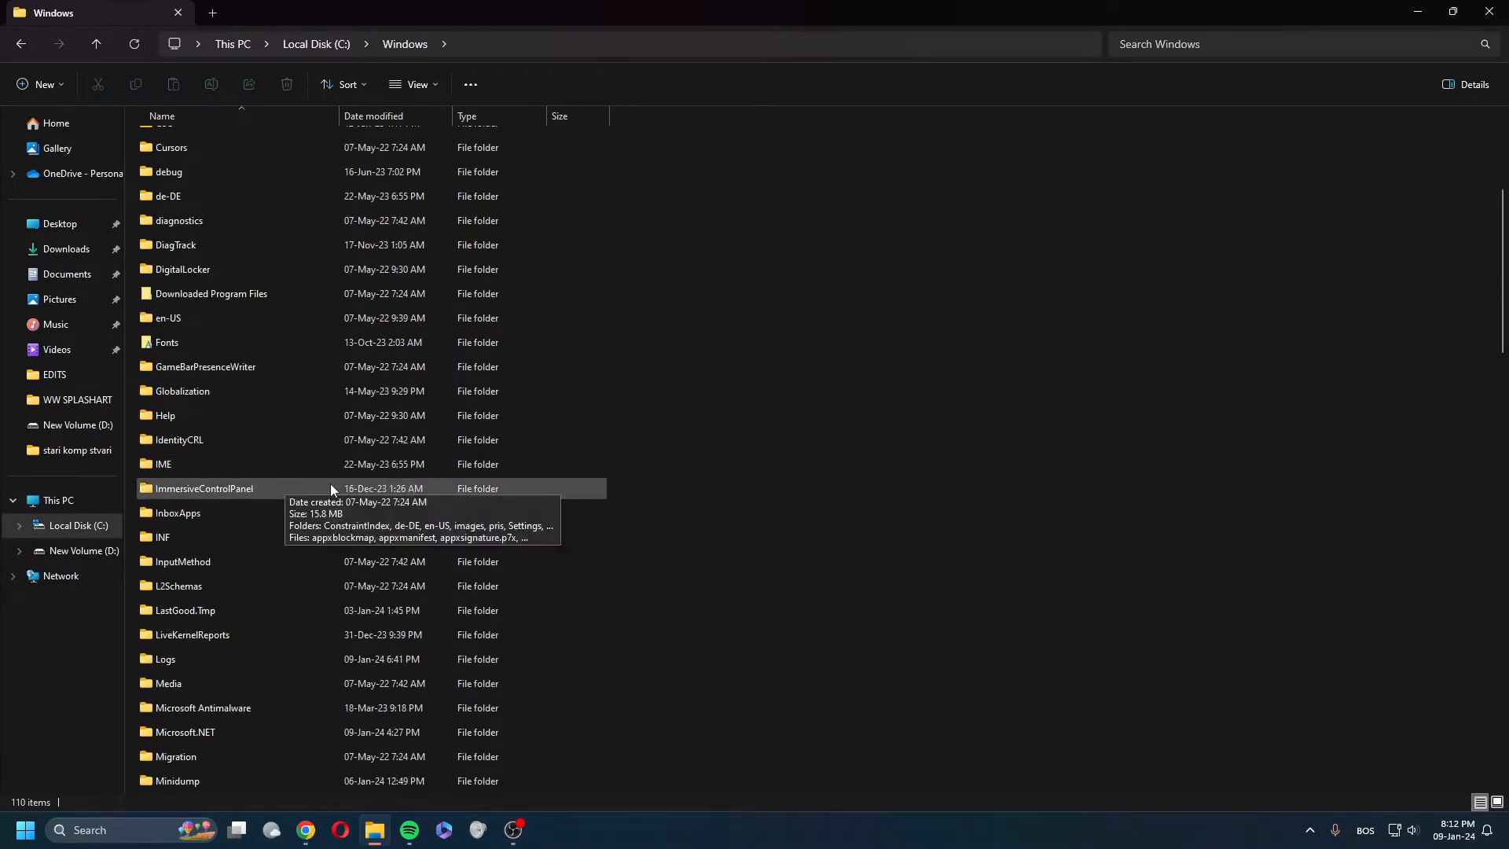
pyautogui.scroll(-3)
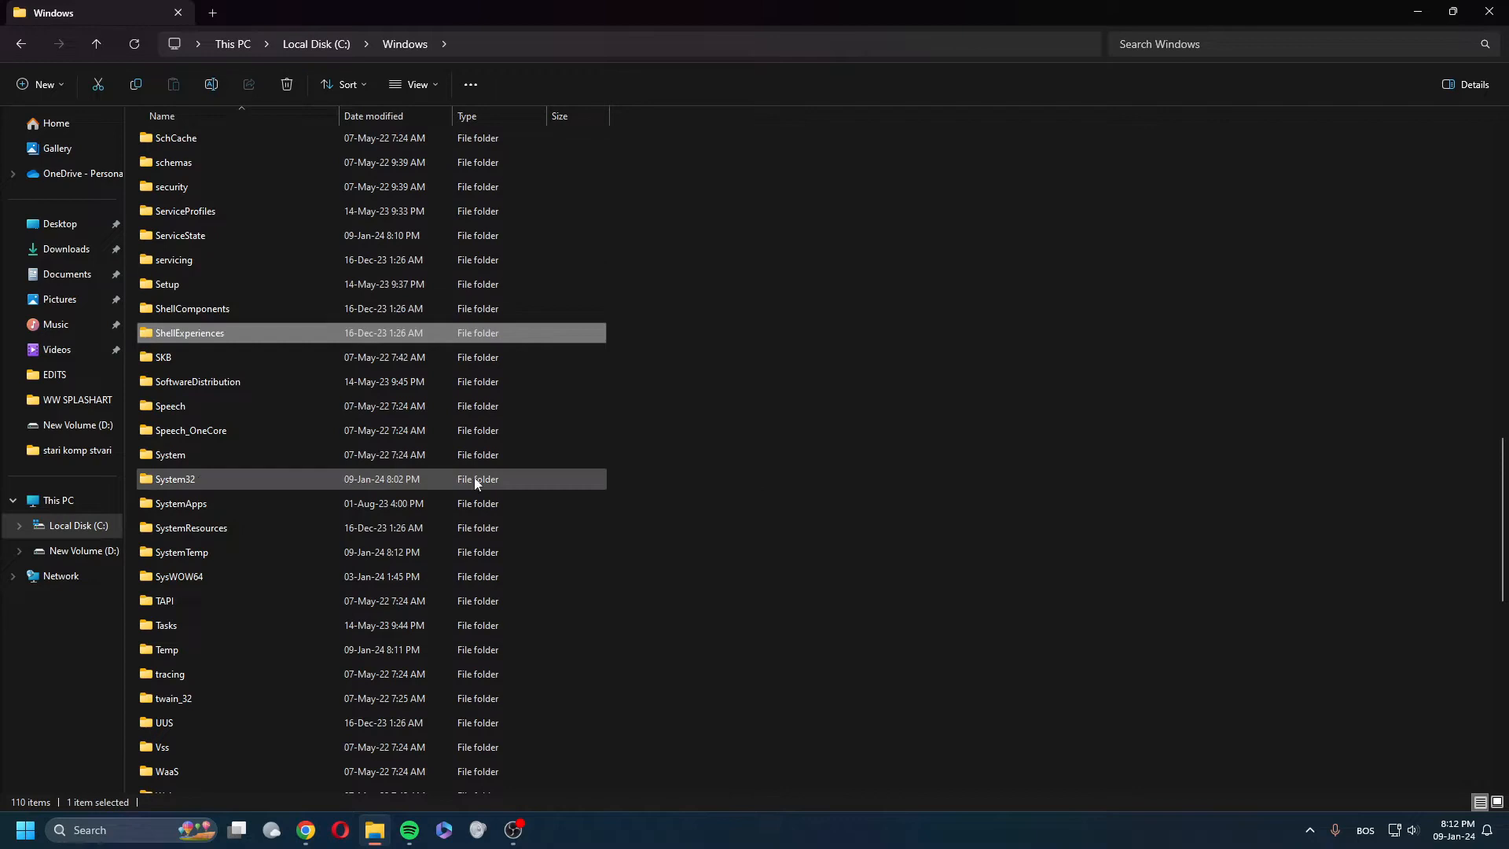
pyautogui.doubleClick(174, 478)
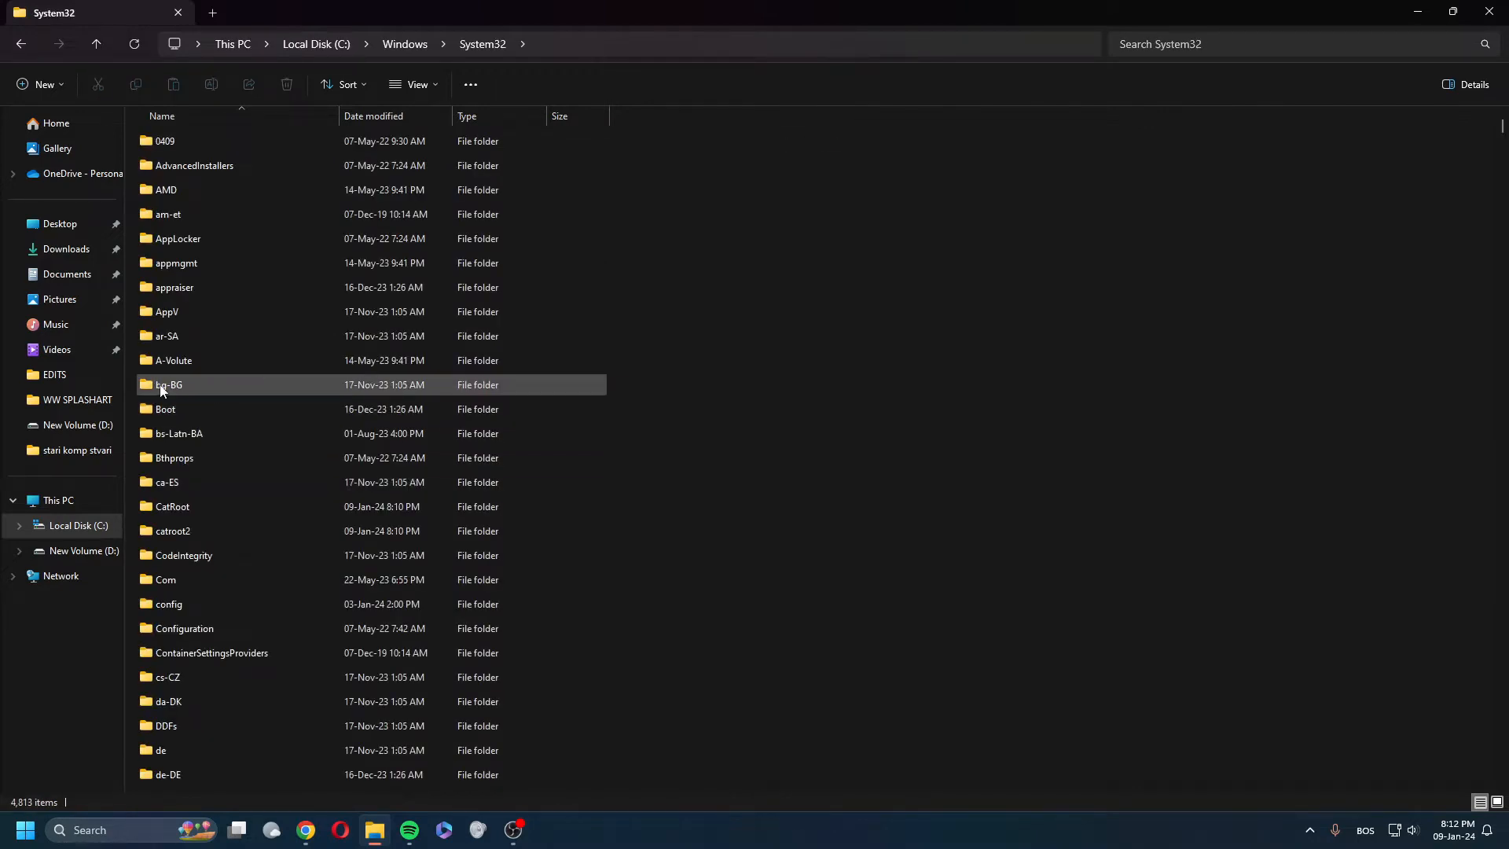
# Step: Search System32 for 'dr' so the drivers folder is listed
pyautogui.click(168, 701)
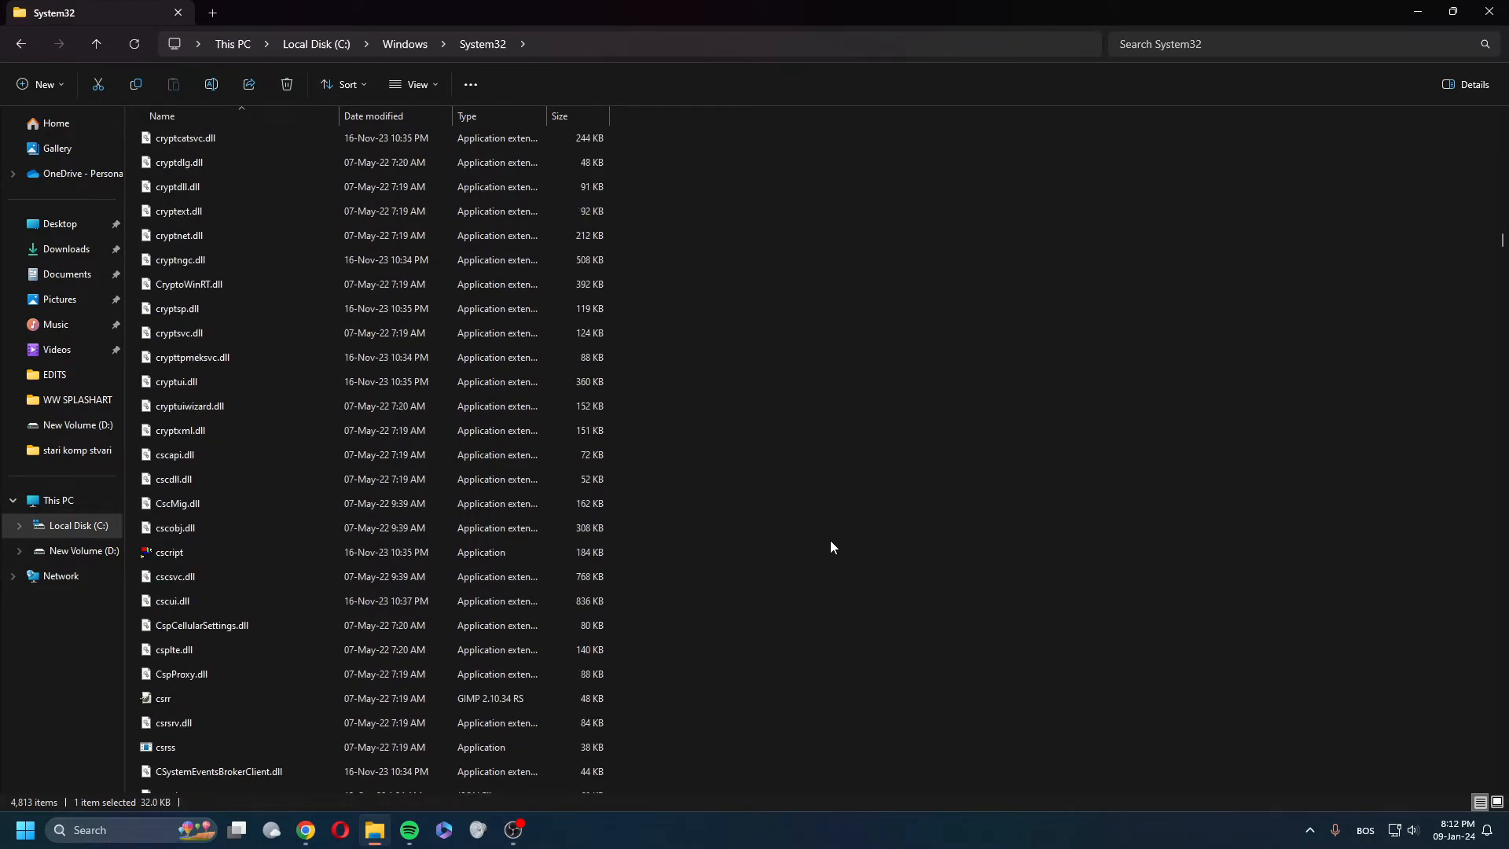
pyautogui.scroll(-3)
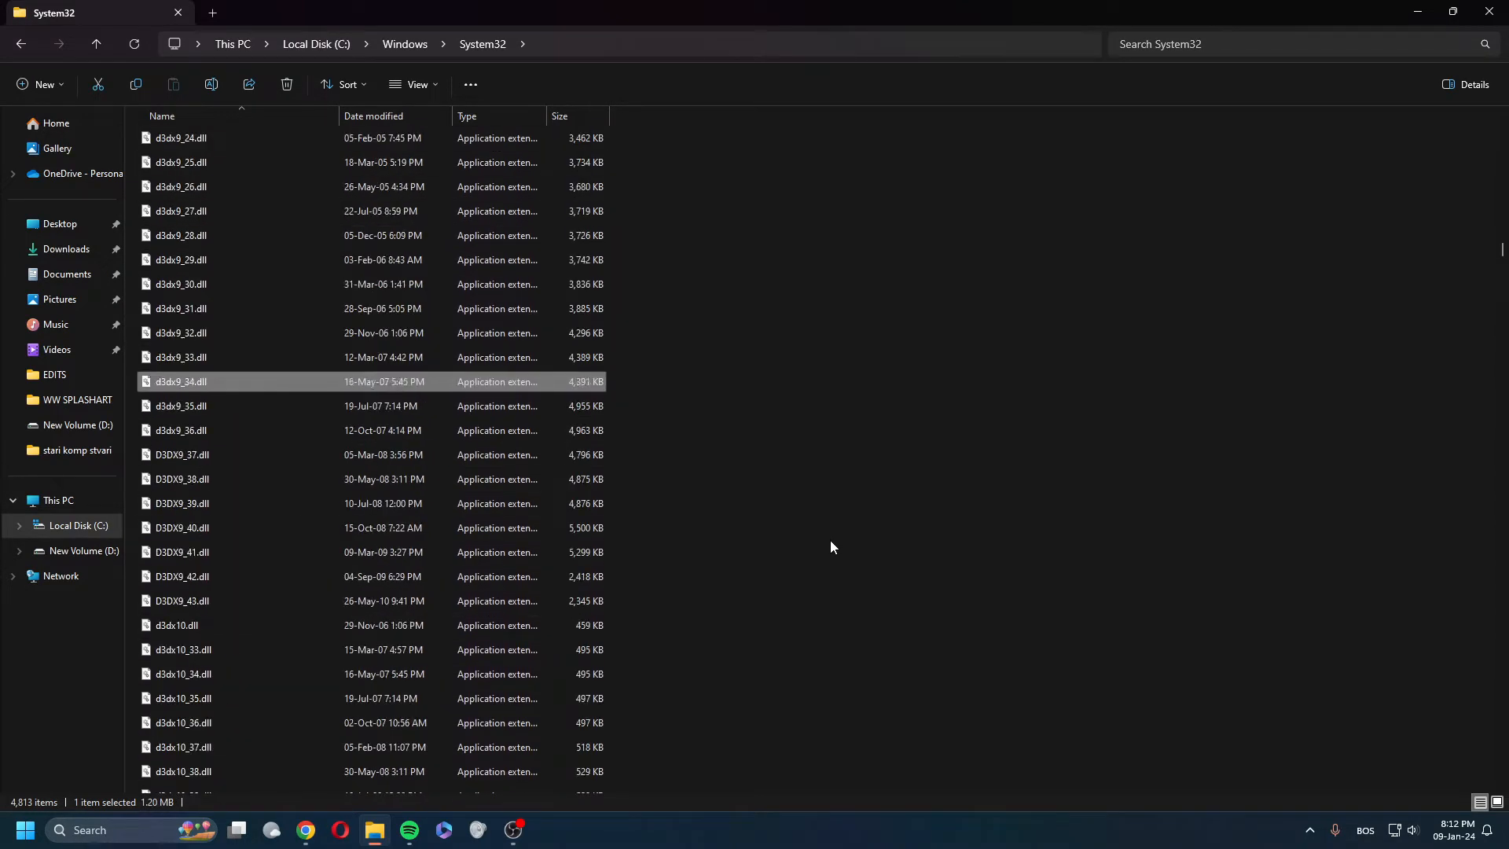
pyautogui.write('drive')
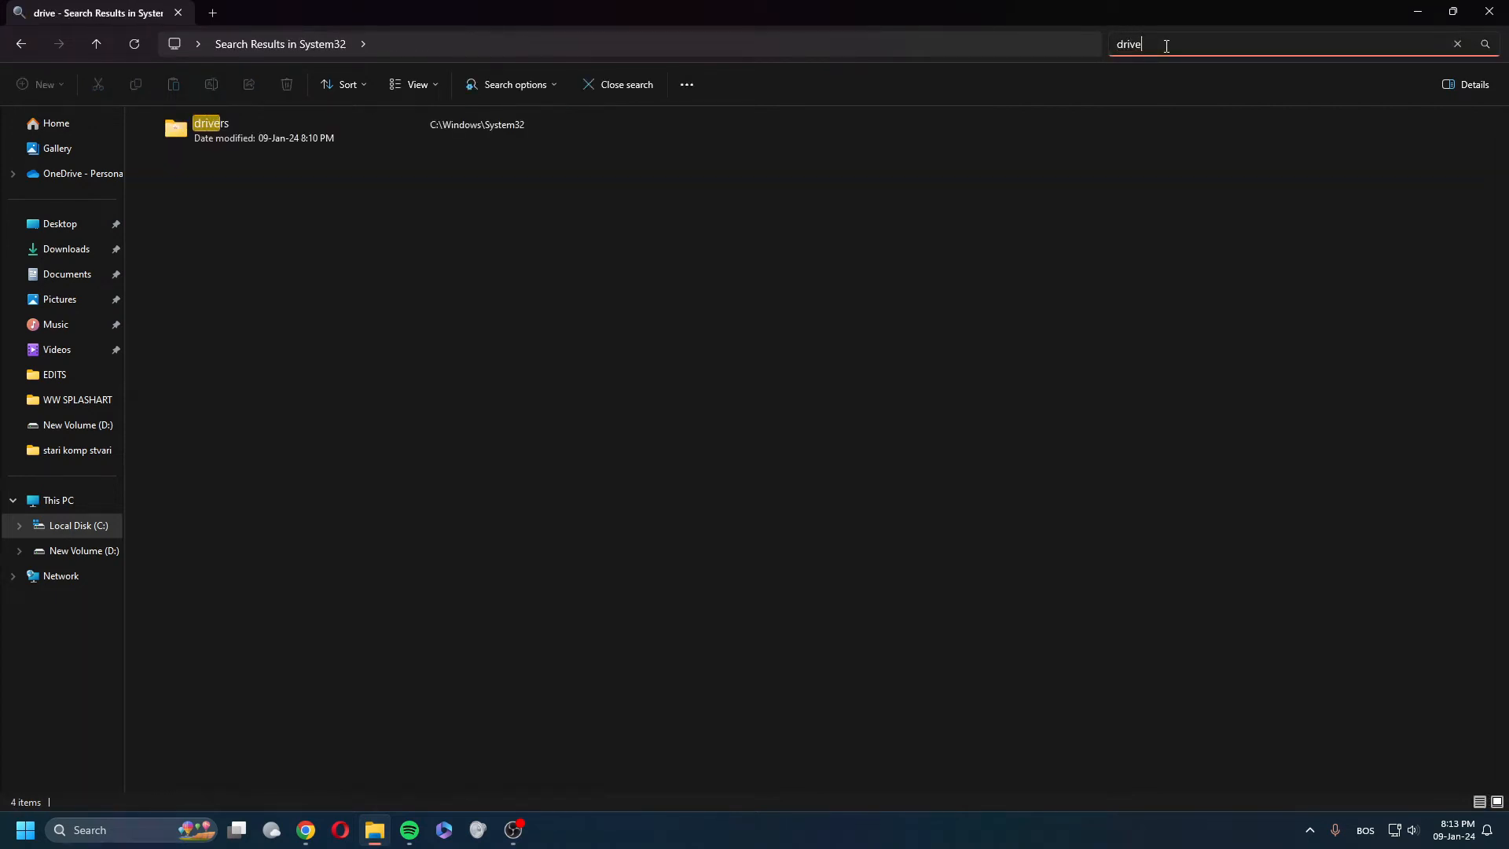
# Step: Delete inpoutx64.sys from the drivers folder
pyautogui.doubleClick(209, 131)
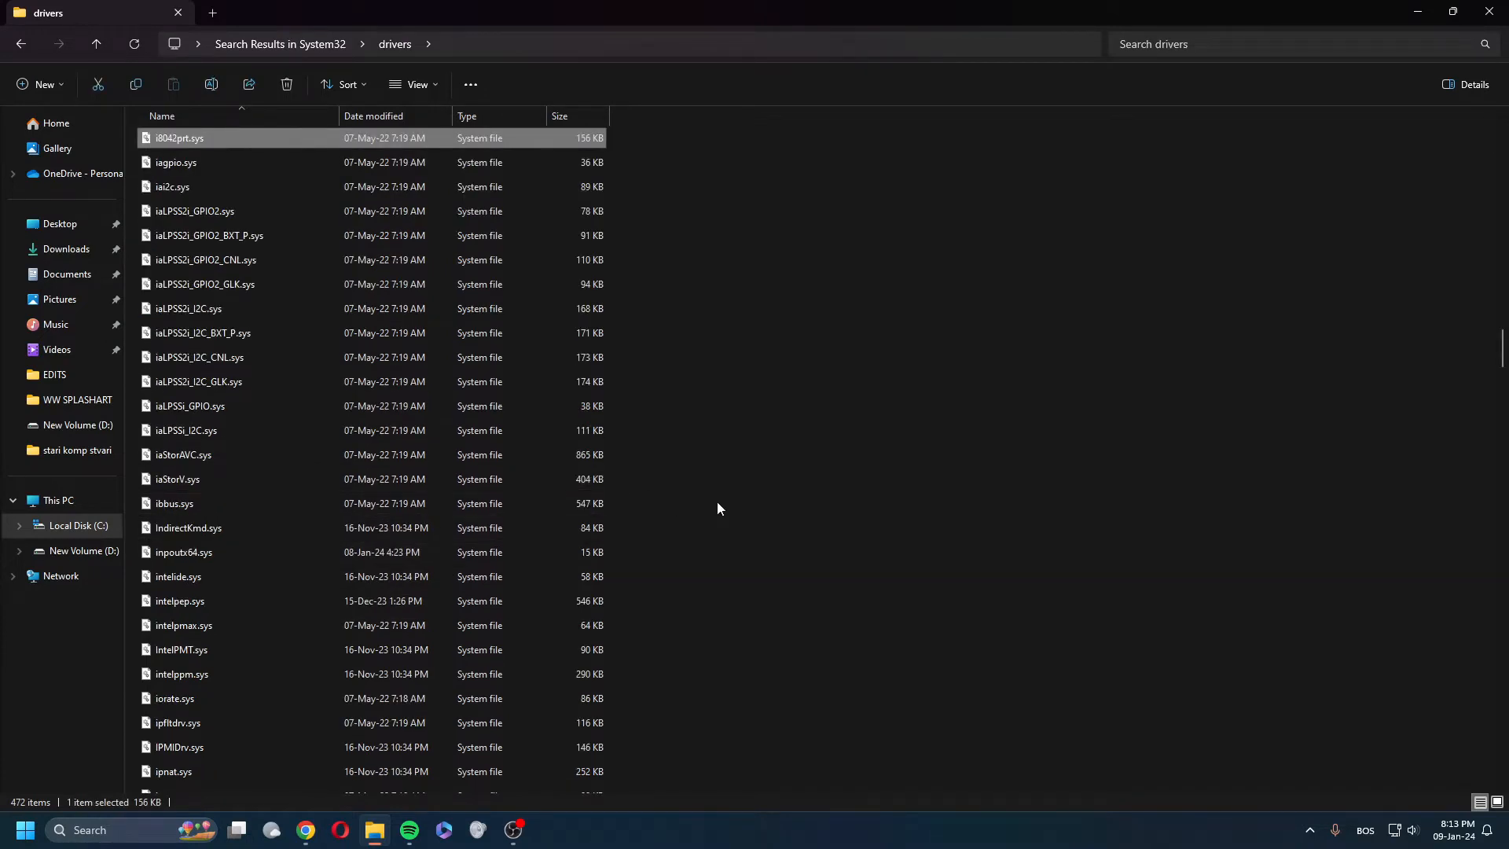
pyautogui.click(205, 259)
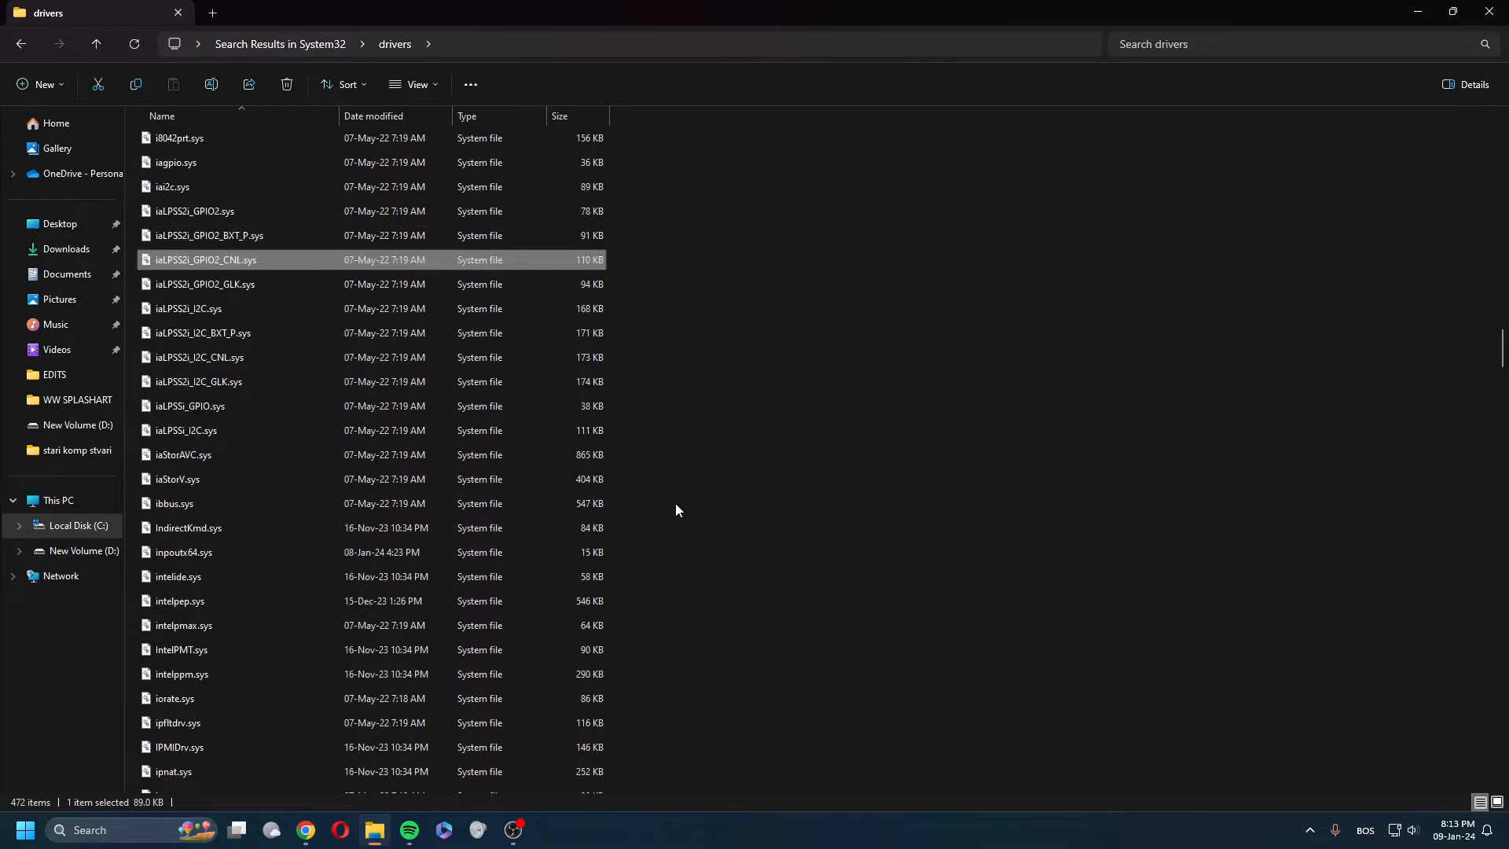
pyautogui.click(200, 380)
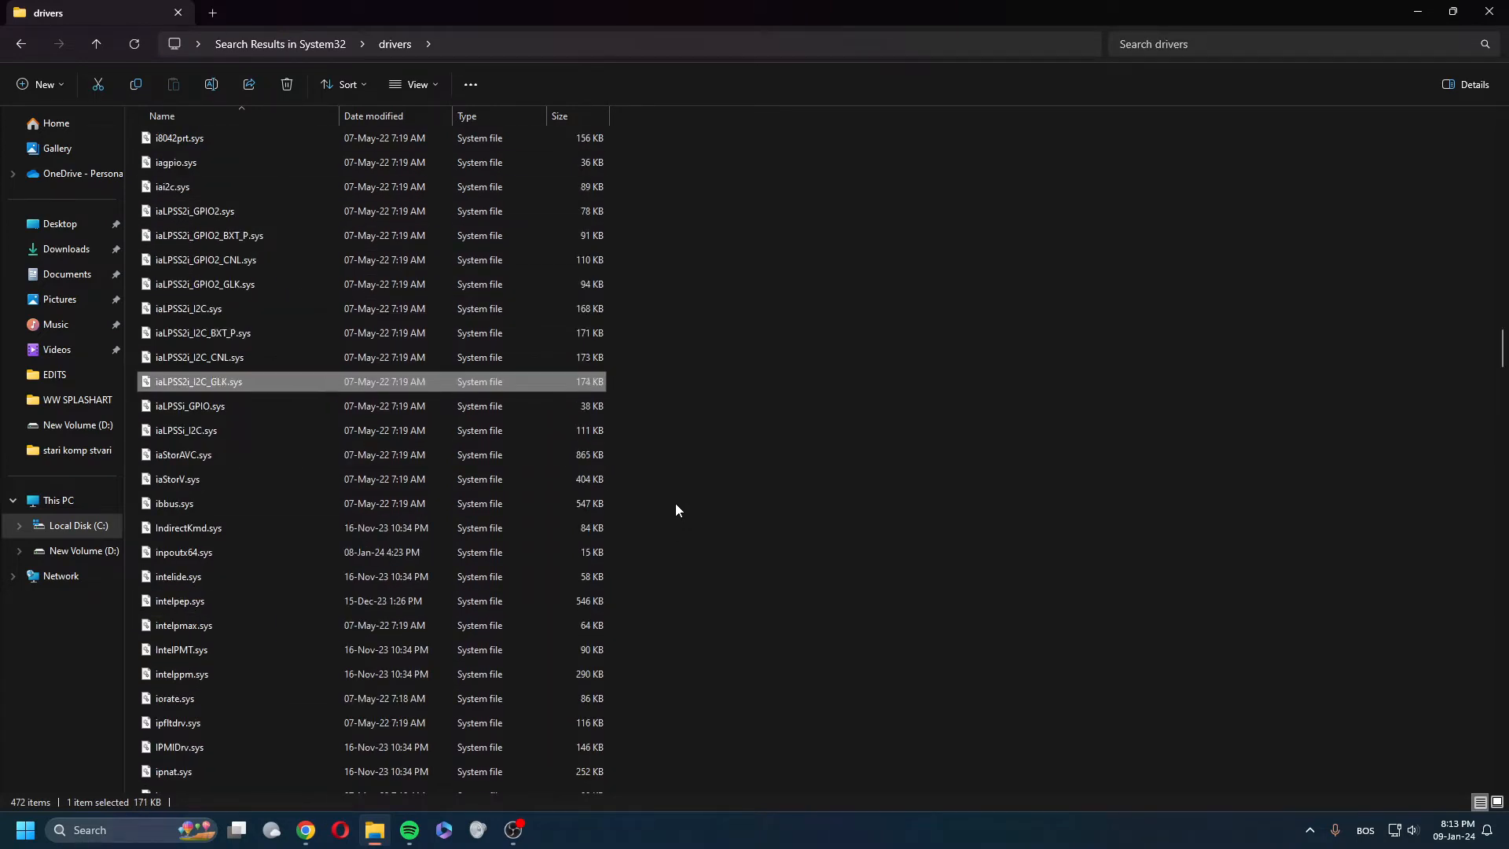
pyautogui.click(184, 624)
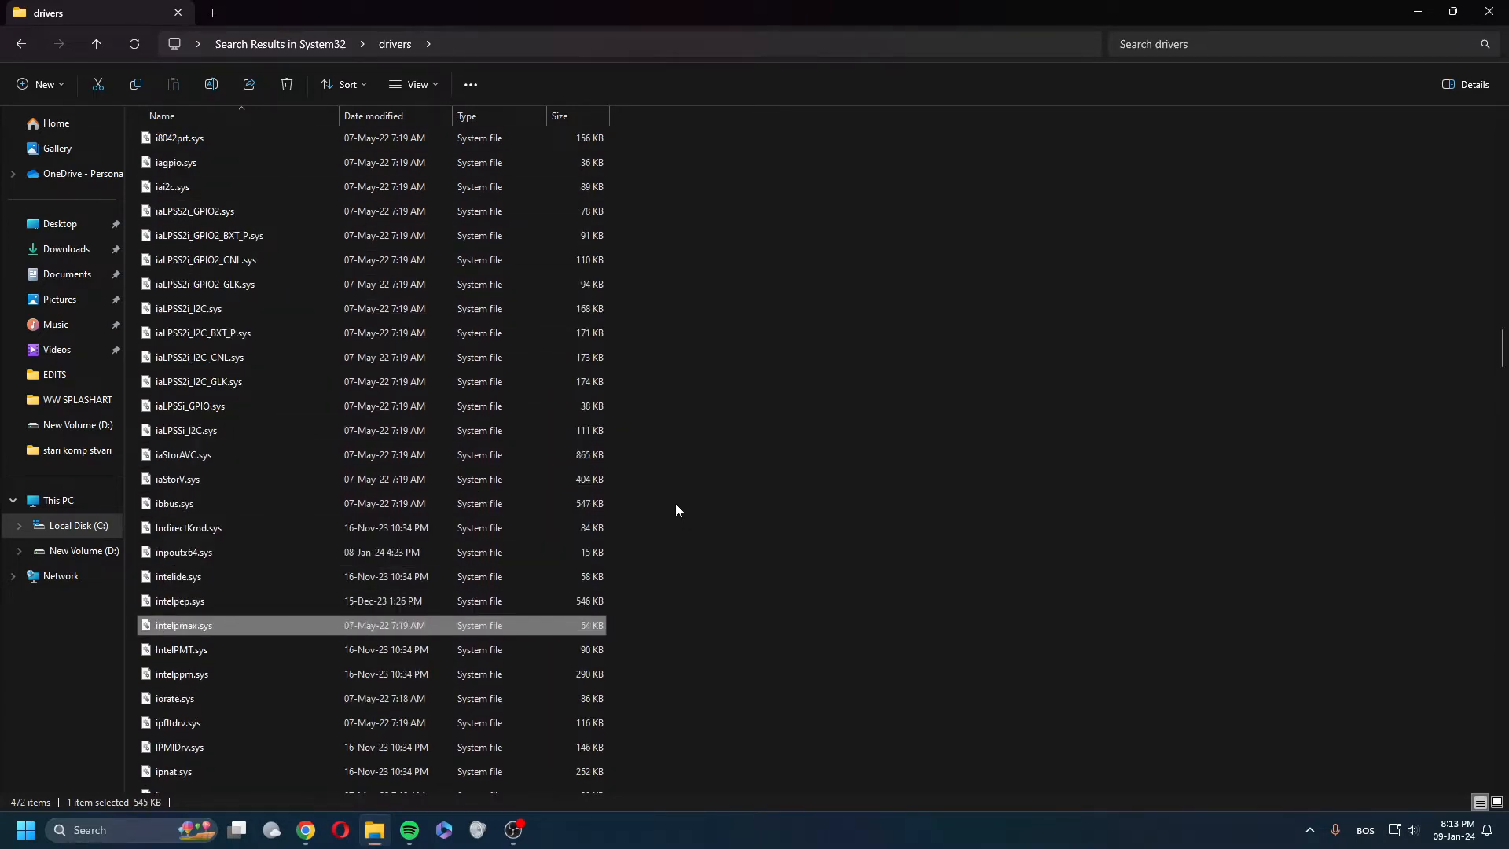
pyautogui.rightClick(182, 552)
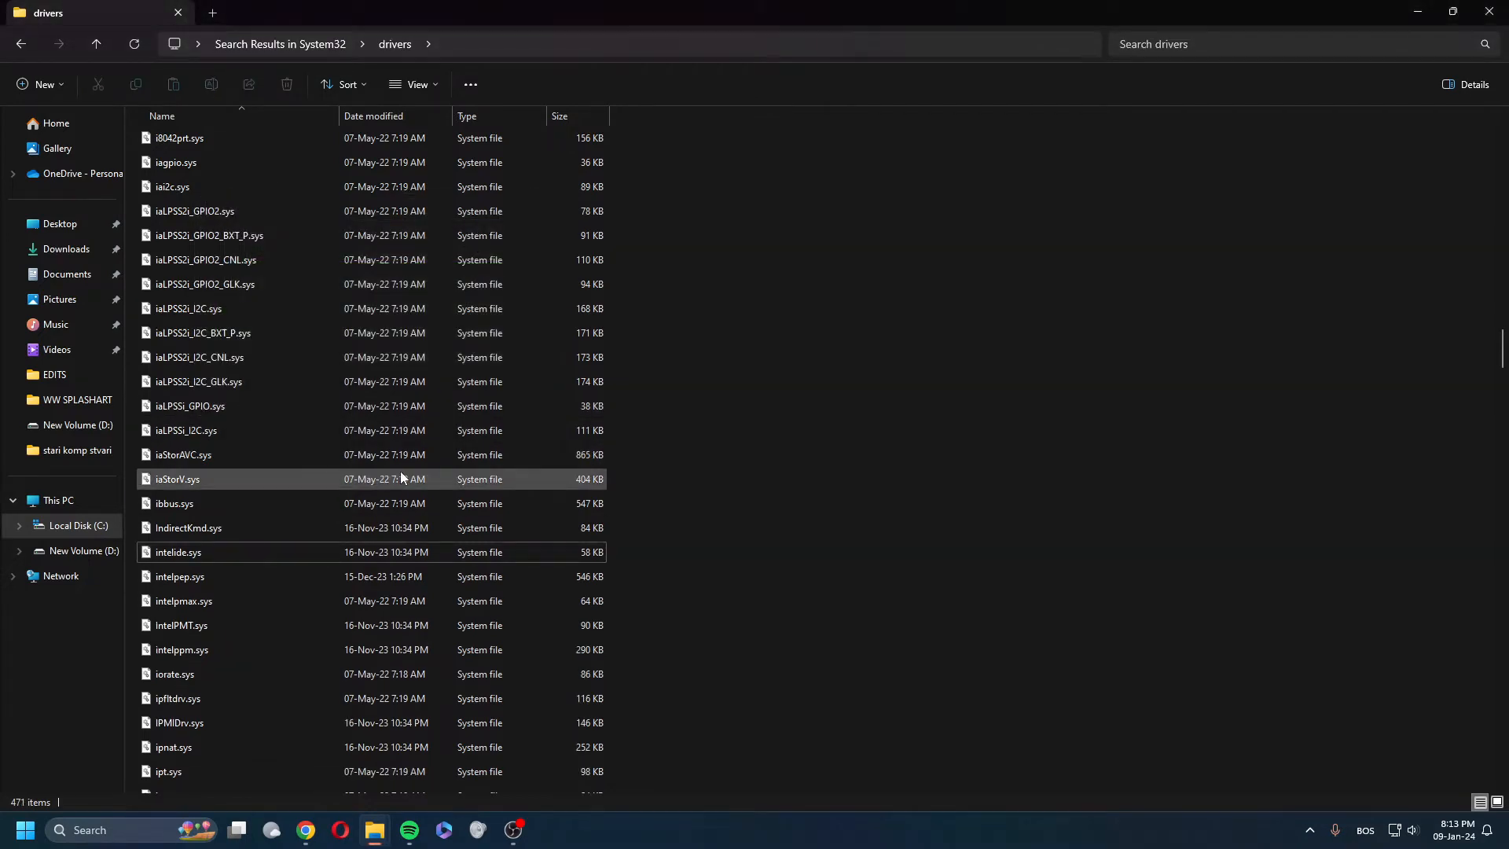
pyautogui.moveTo(512, 829)
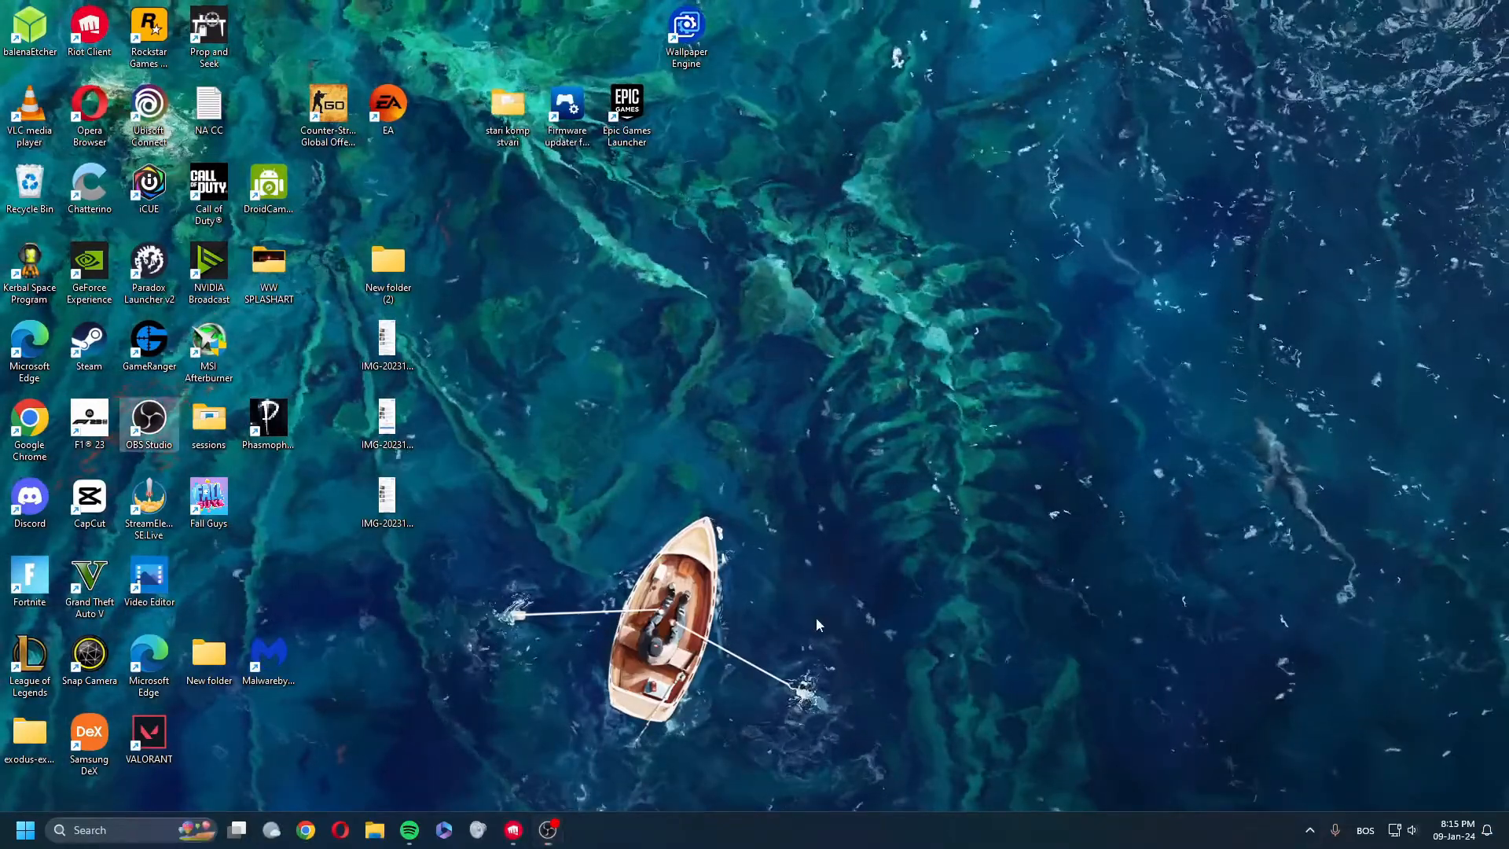
# Step: Launch VALORANT from the desktop shortcut into the Riot Client Play page
pyautogui.doubleClick(148, 741)
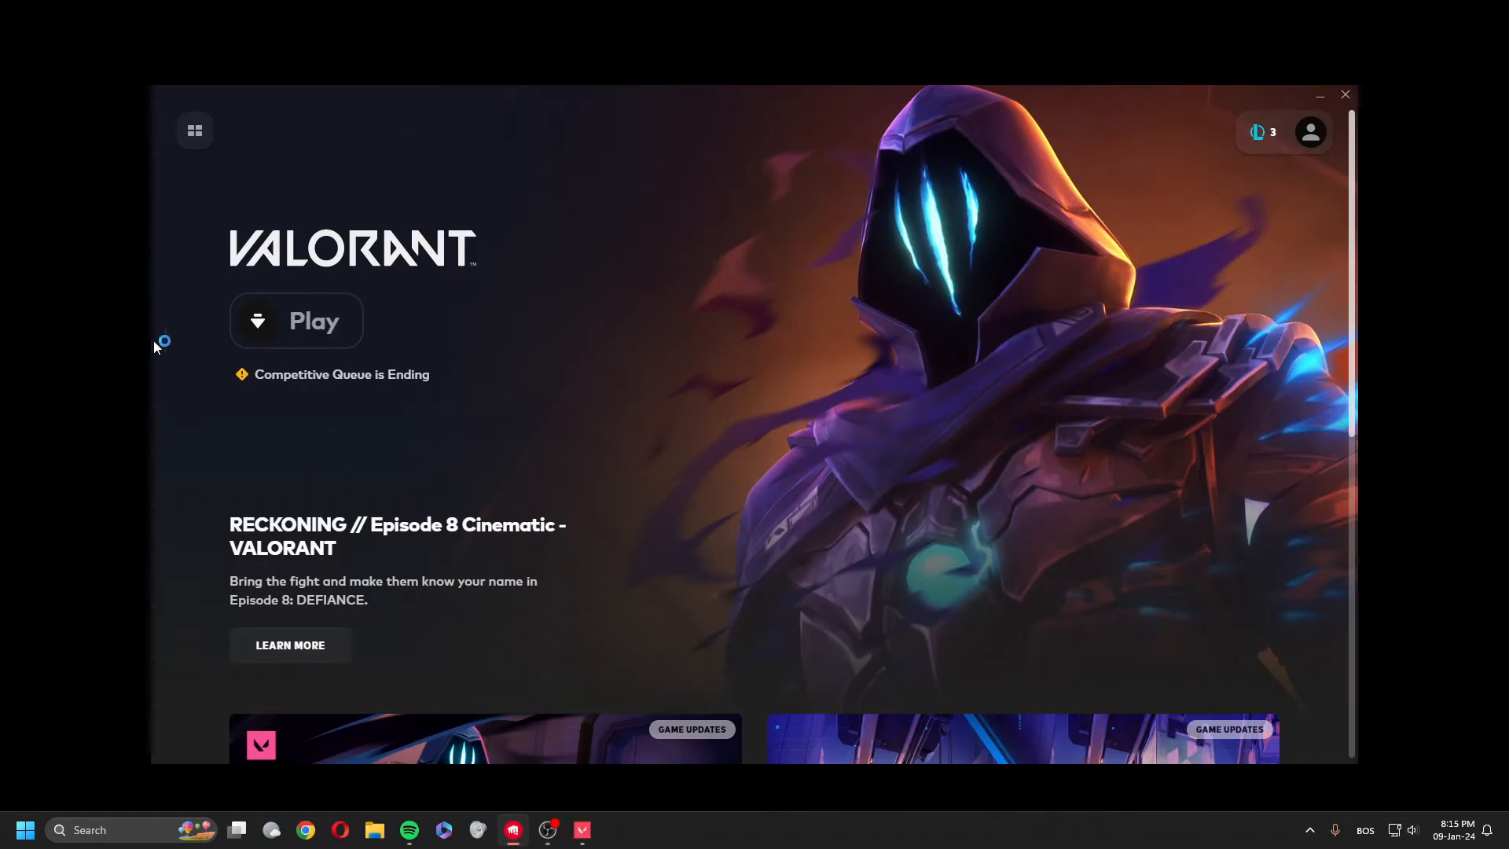